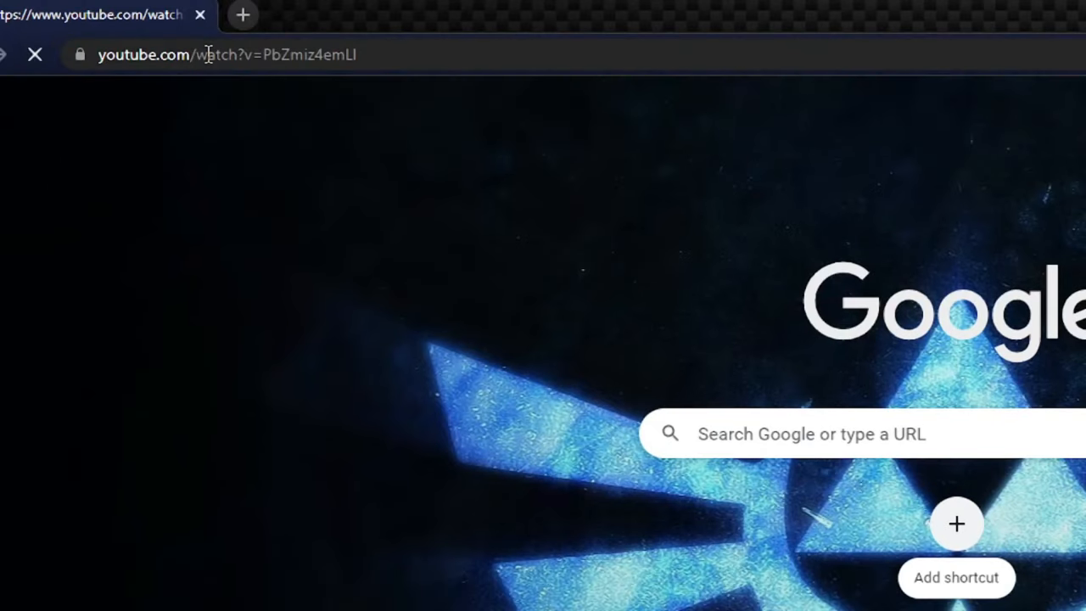
- Load the tutorial page, then scroll the HxD site down to its download links
key("Return")
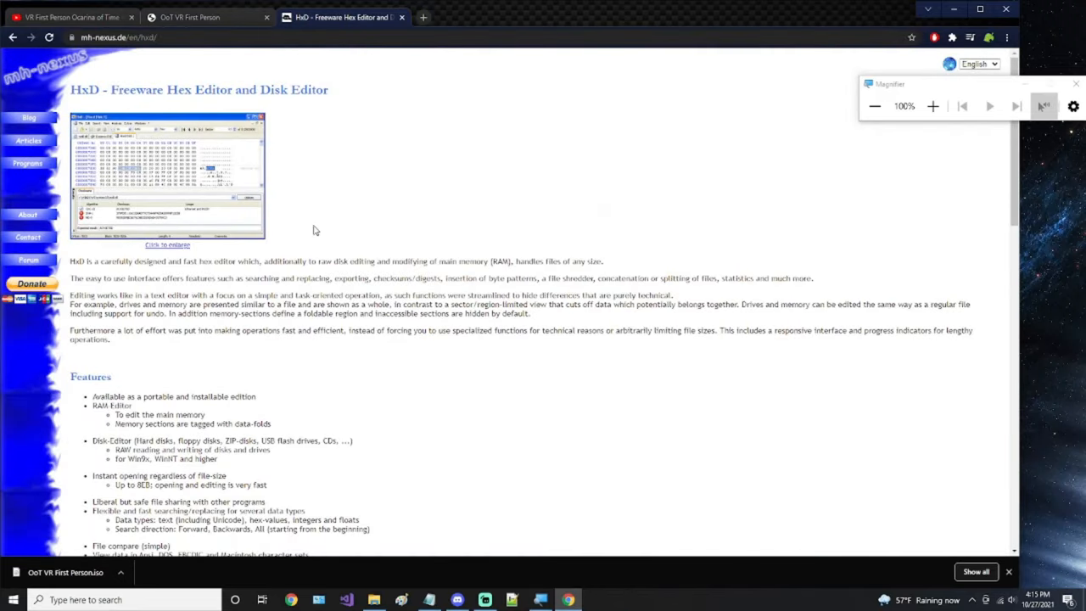
scroll("down", 3)
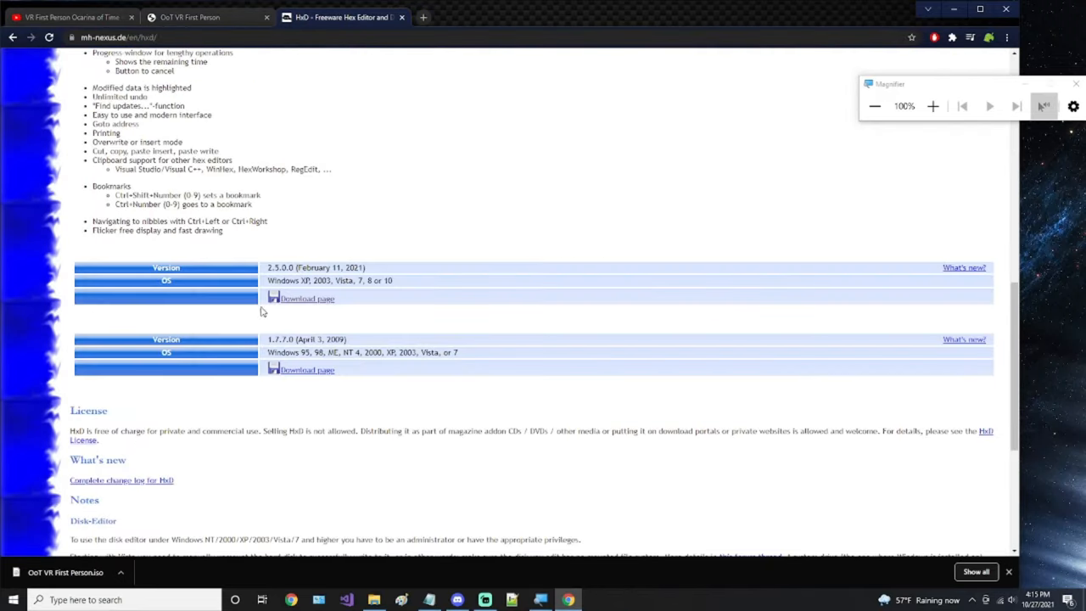
left_click(307, 297)
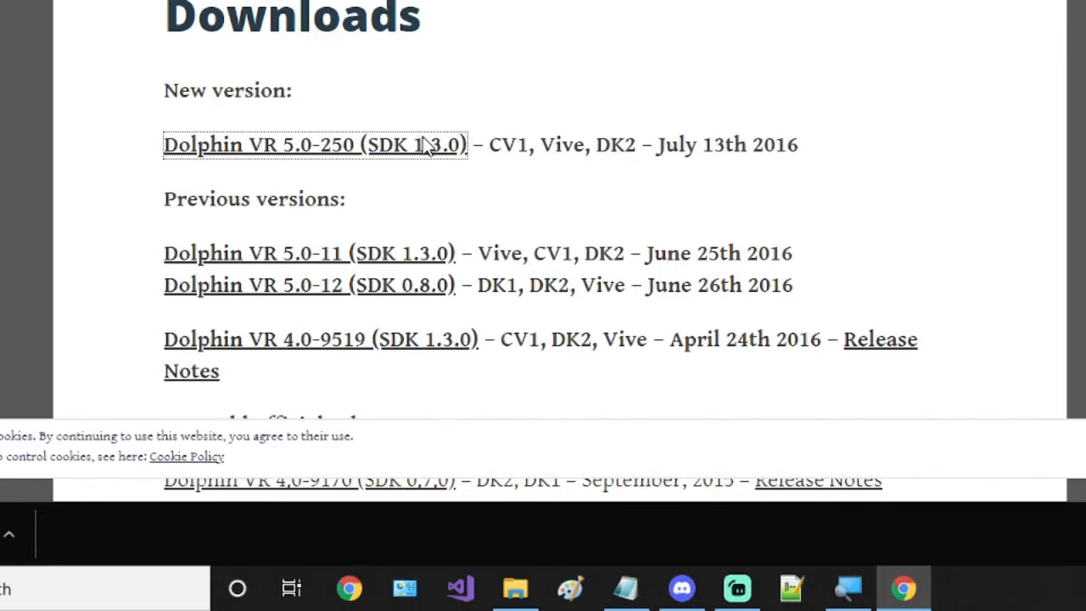
- Download dolphin-vr-x64-5.0-250.exe (47.1 MB) from the MEGA link
left_click(314, 144)
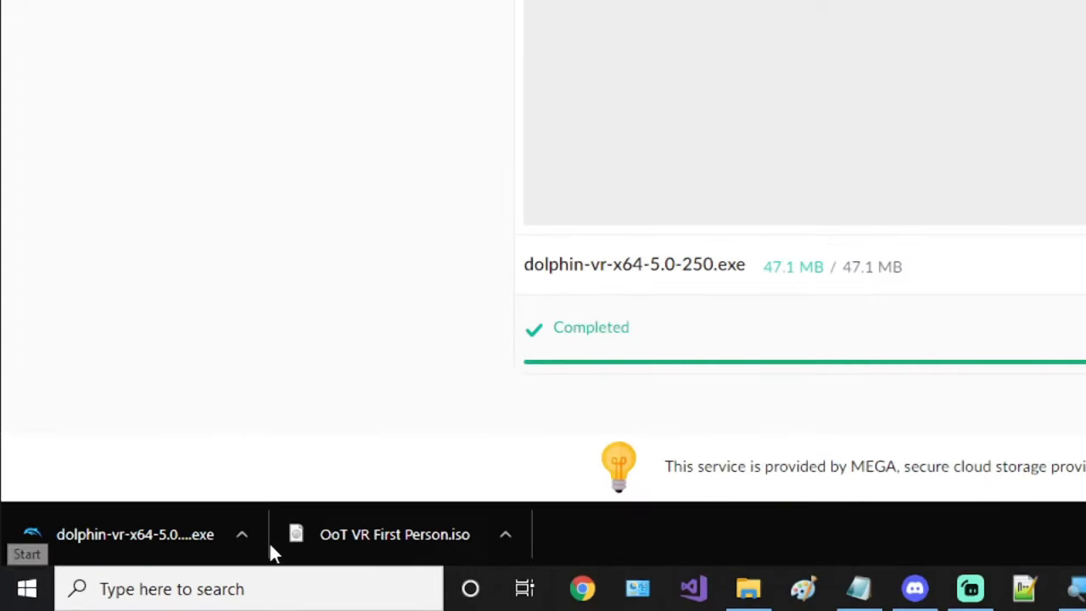
- Install Dolphin VR in English to C:\Program Files\Dolphin VR with default components
left_click(135, 533)
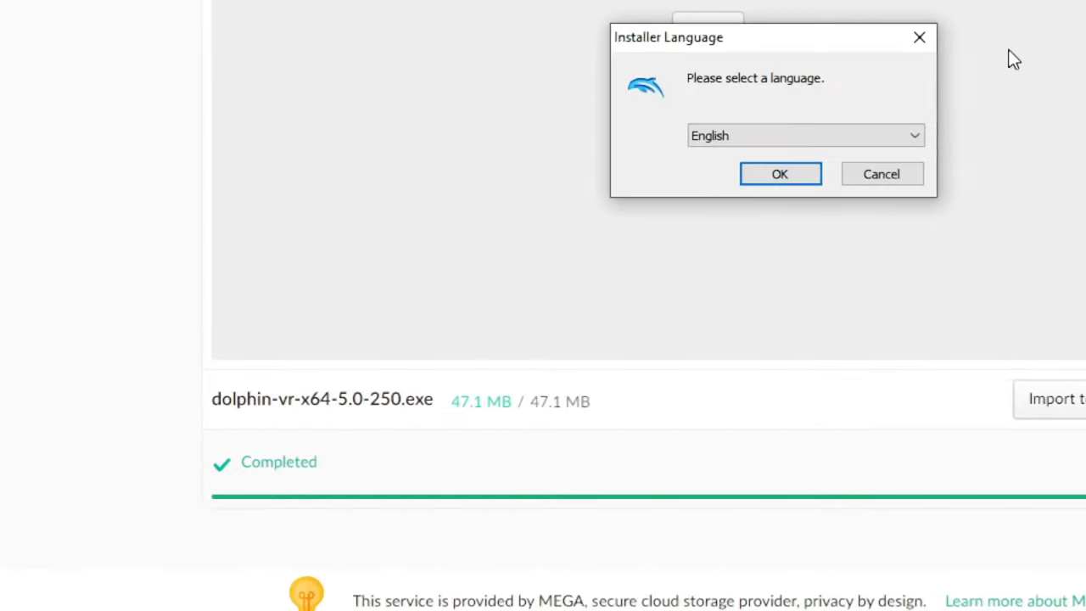
left_click(779, 173)
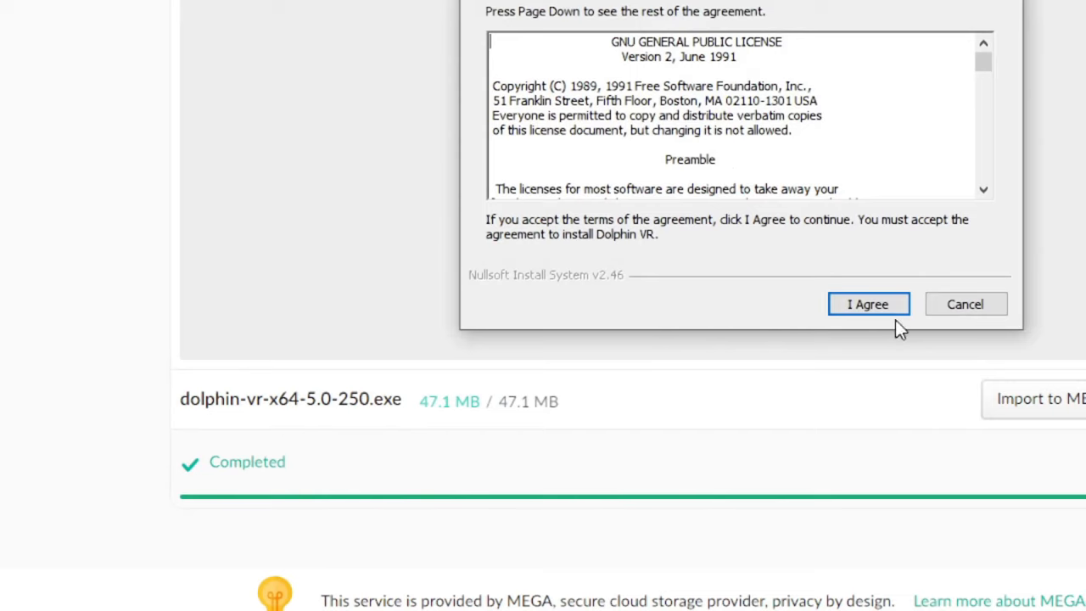
left_click(868, 304)
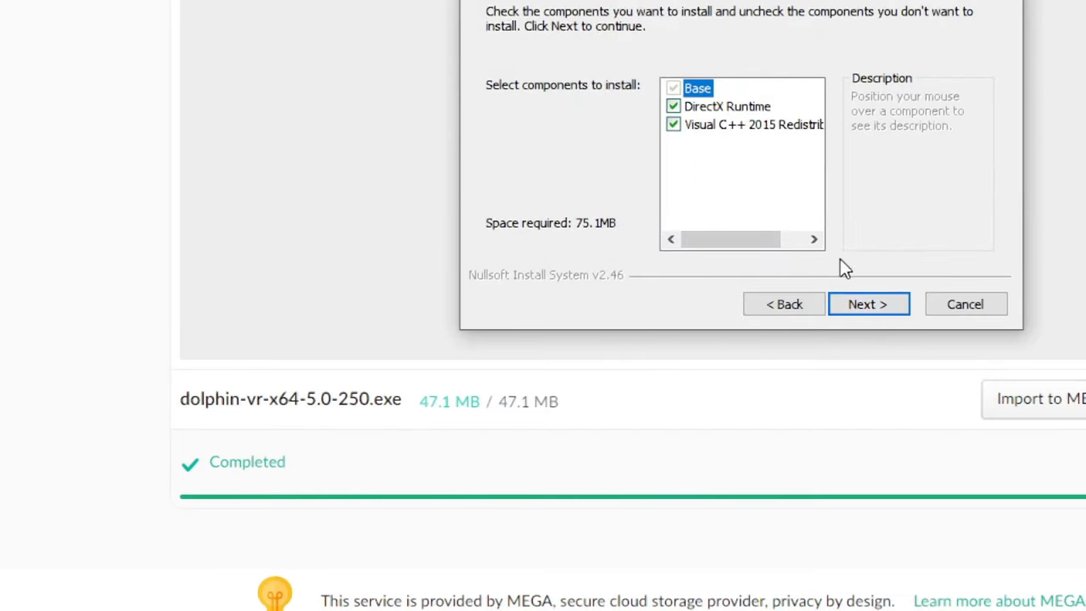
left_click(868, 304)
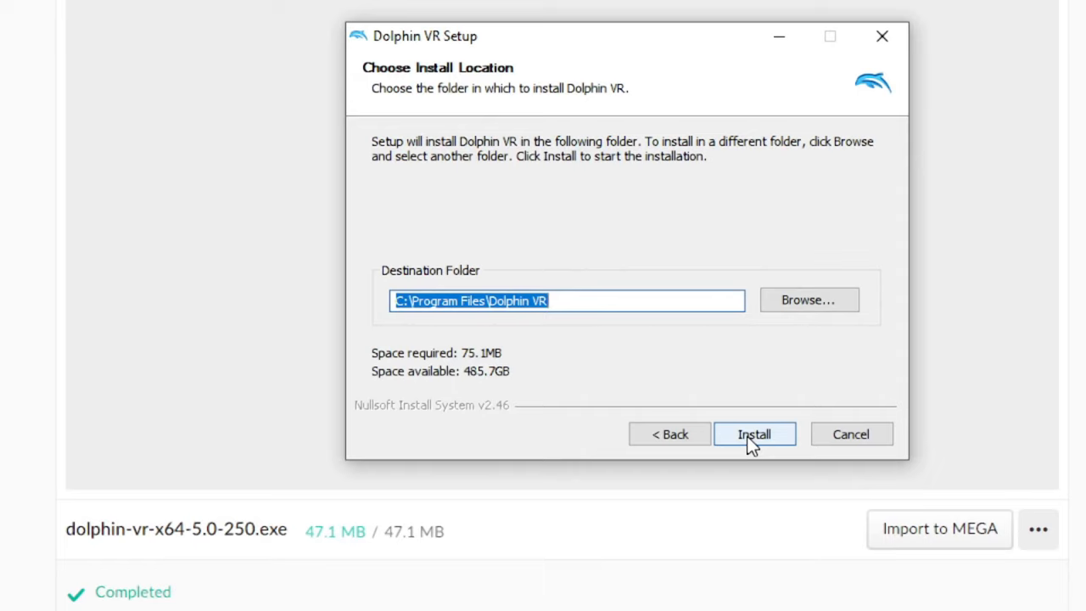
left_click(753, 434)
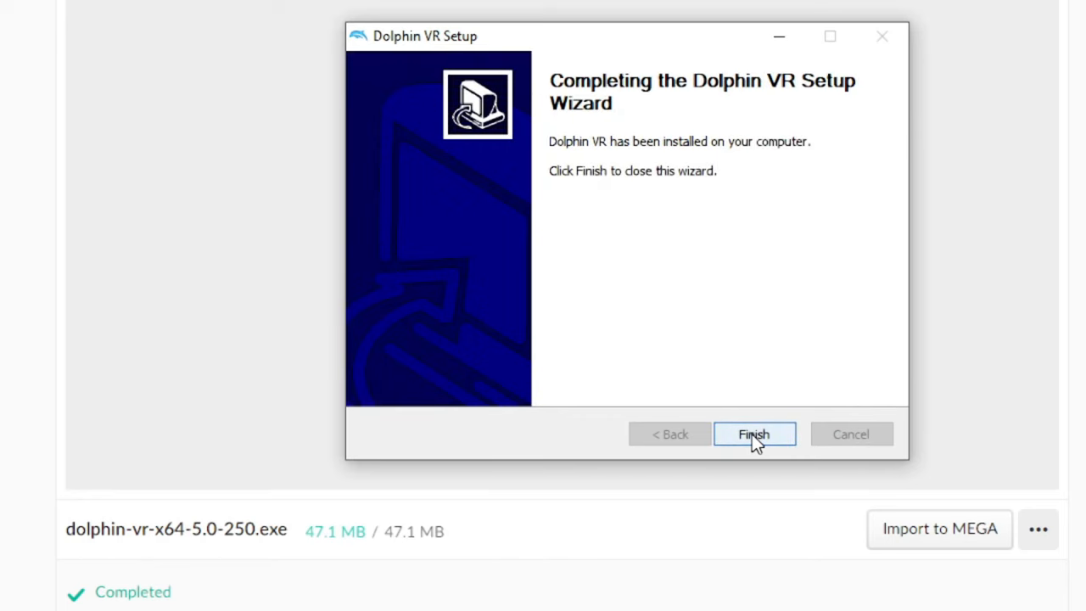
left_click(754, 434)
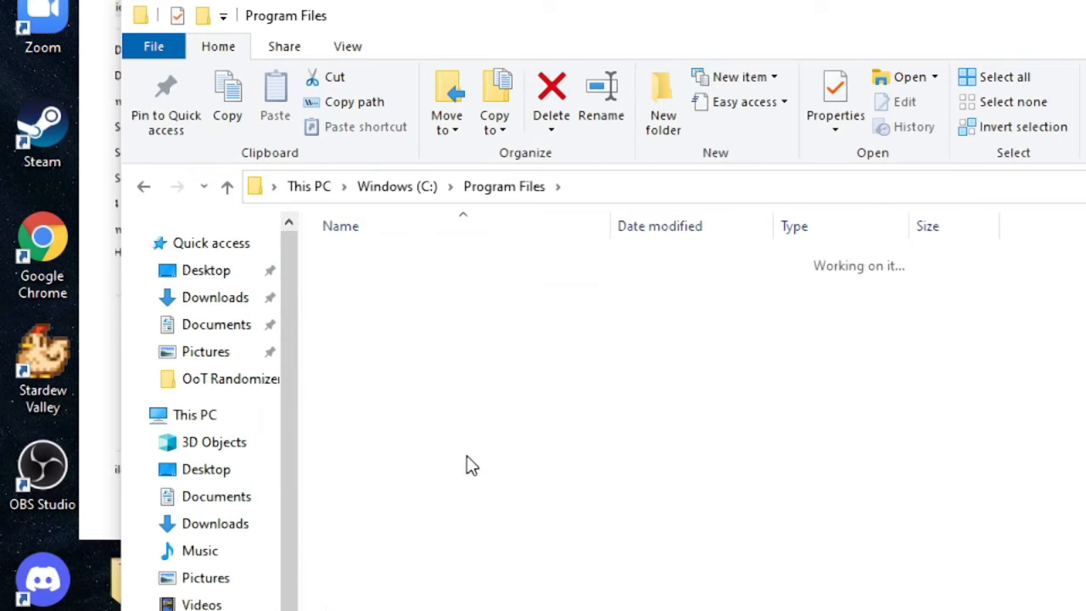
- Run Dolphin.exe from C:\Program Files\Dolphin VR
right_click(381, 306)
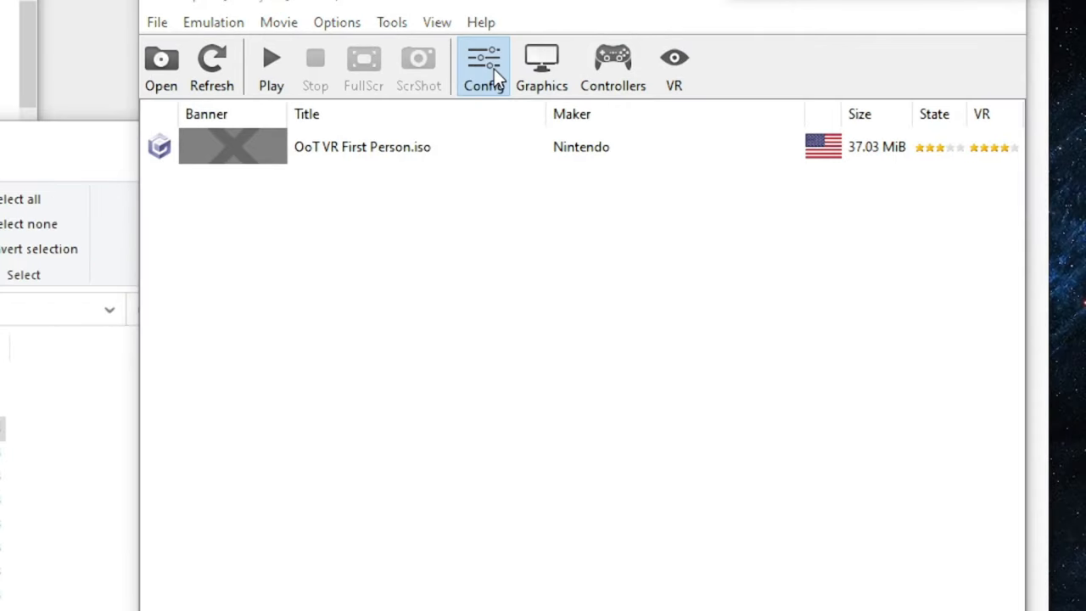
- Select the OoTVR entry under ISO Directories in Dolphin's configuration paths
left_click(483, 68)
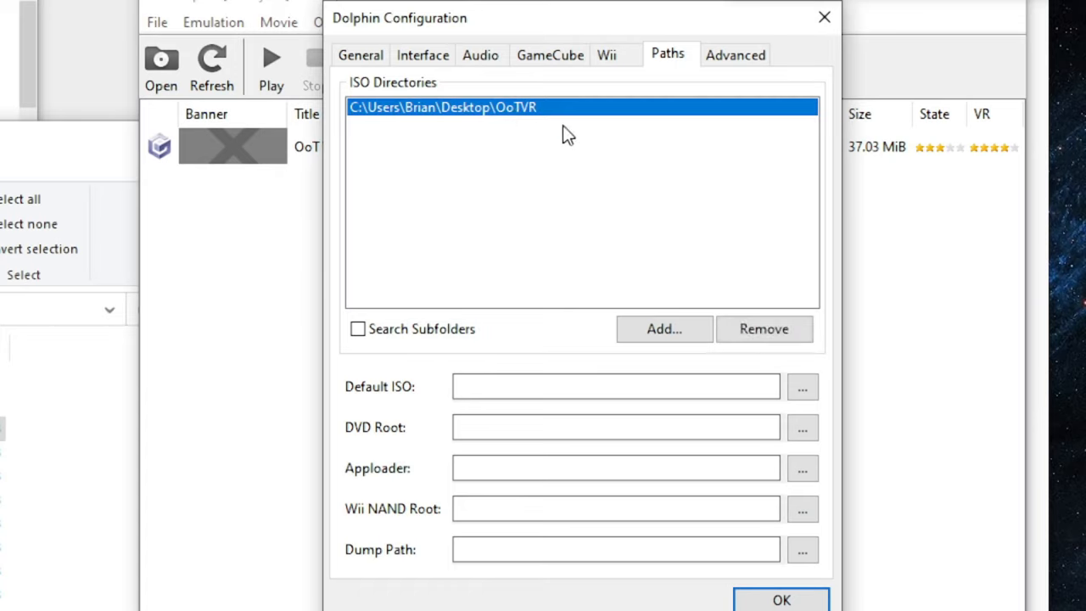
left_click(781, 599)
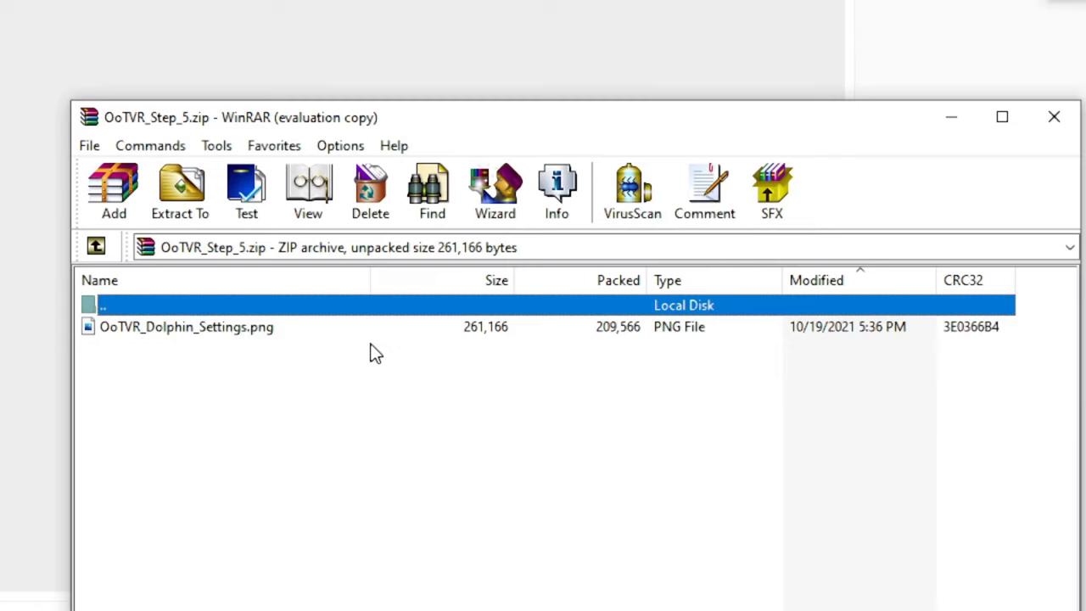
mouse_move(174, 339)
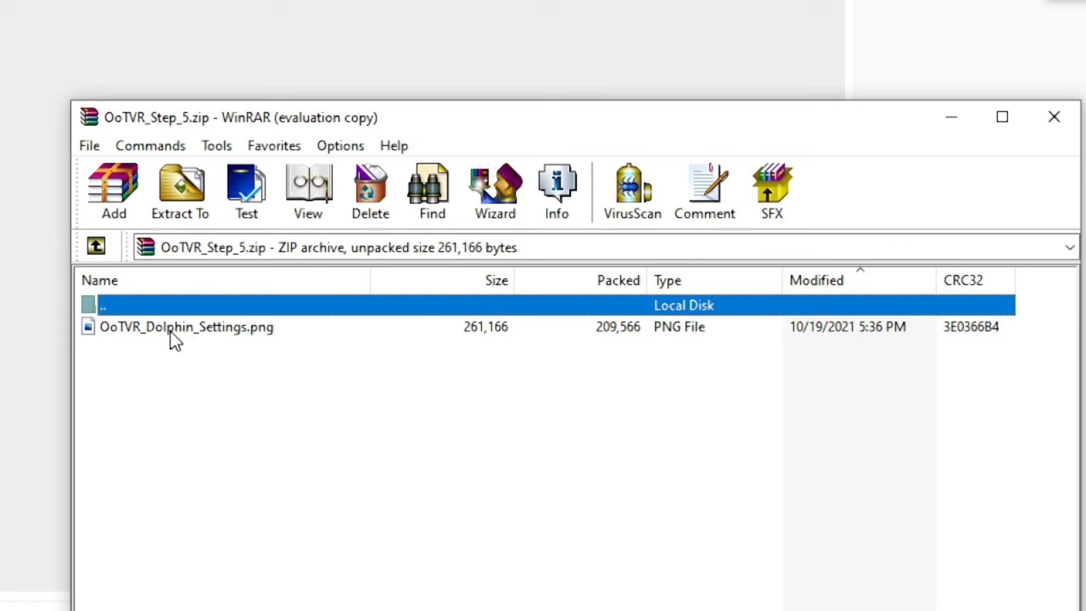
- Compare Dolphin's General and Interface settings against OoTVR_Dolphin_Settings.png
double_click(187, 326)
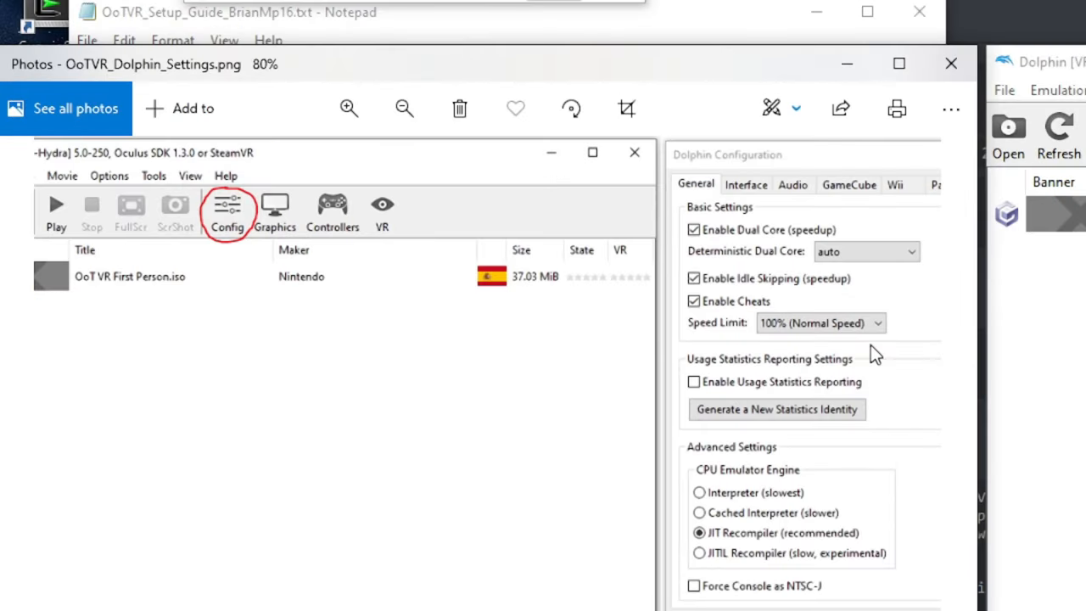
mouse_move(720, 310)
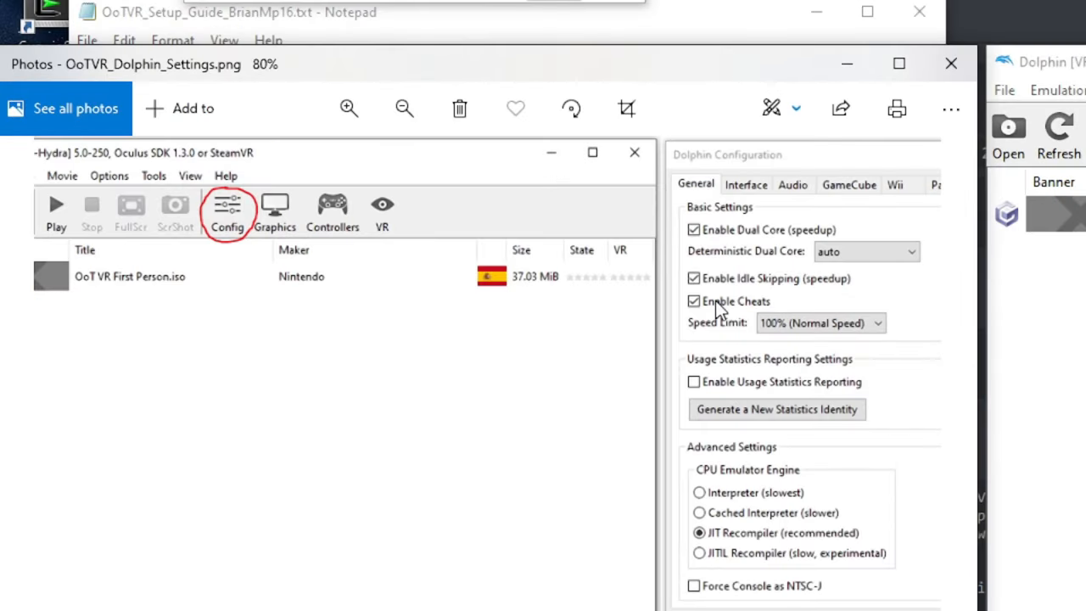
mouse_move(836, 357)
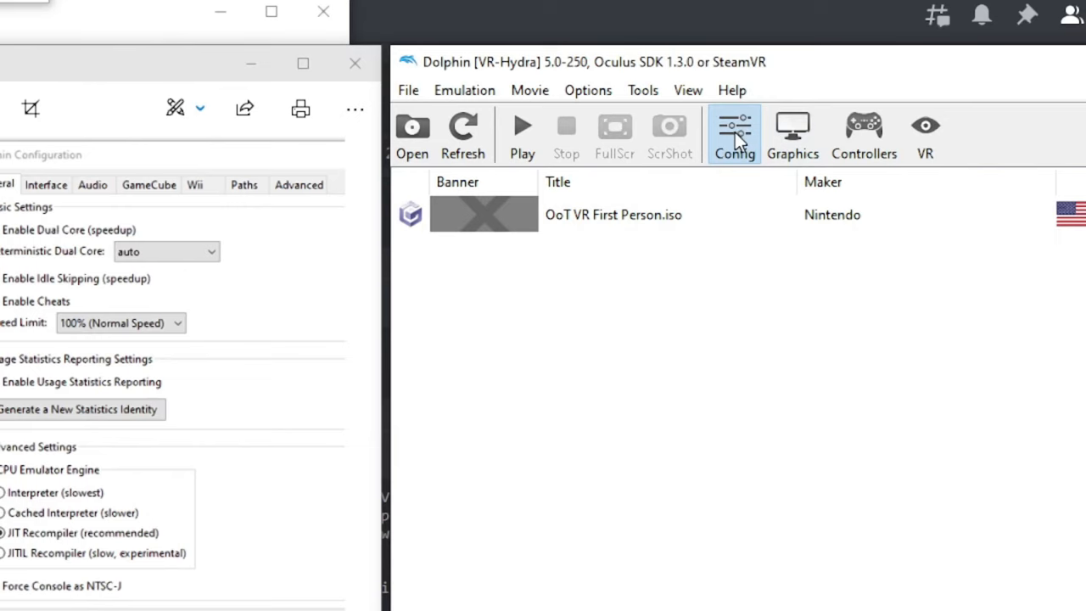
left_click(734, 134)
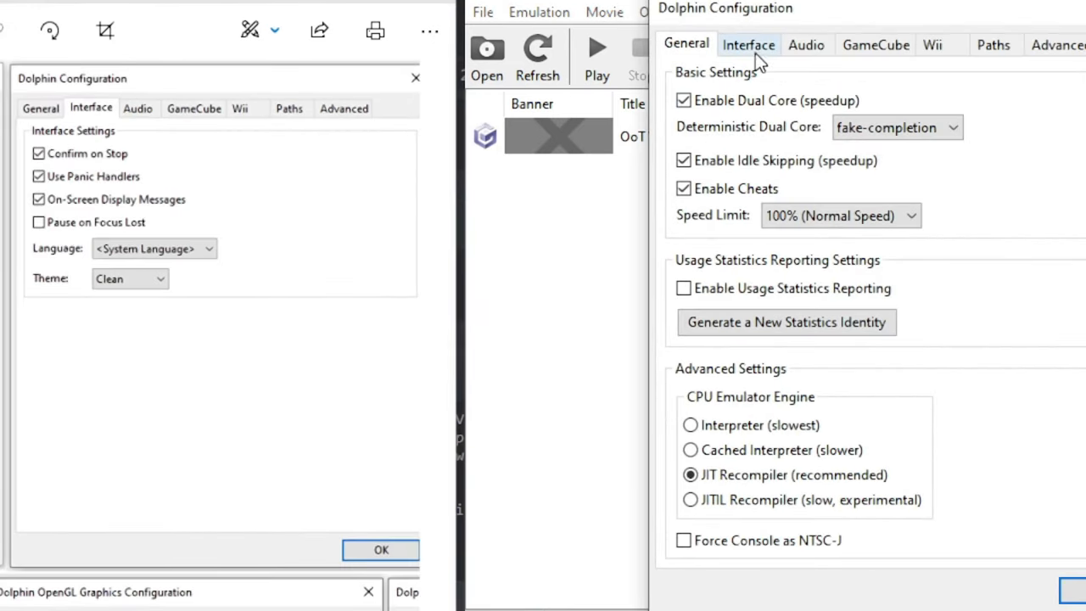
left_click(748, 43)
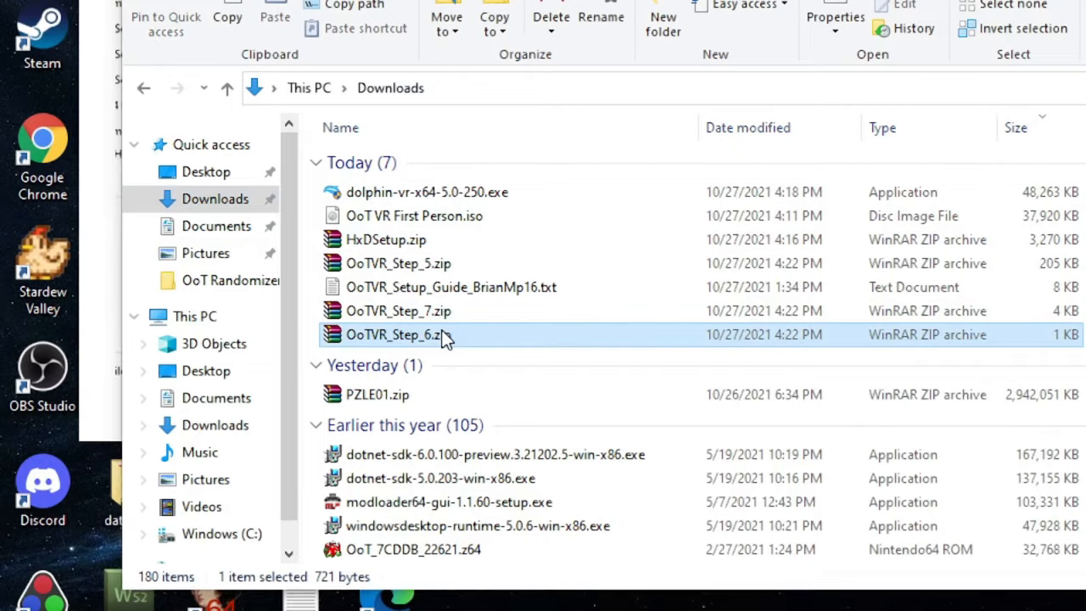
- Extract OoTVR_Step_6.zip and copy PZLE01.ini
double_click(393, 334)
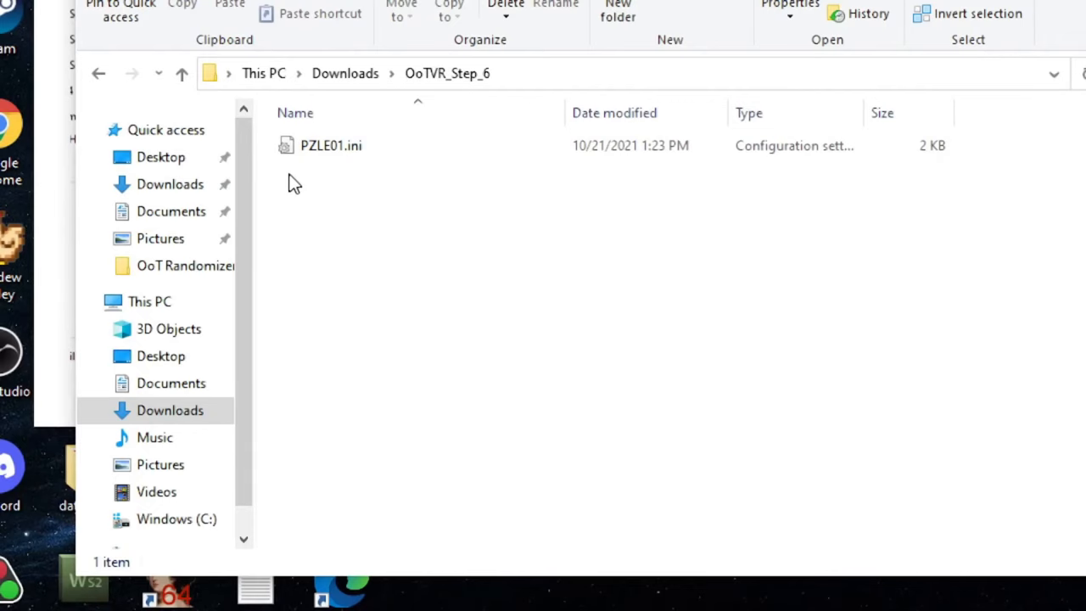
right_click(331, 145)
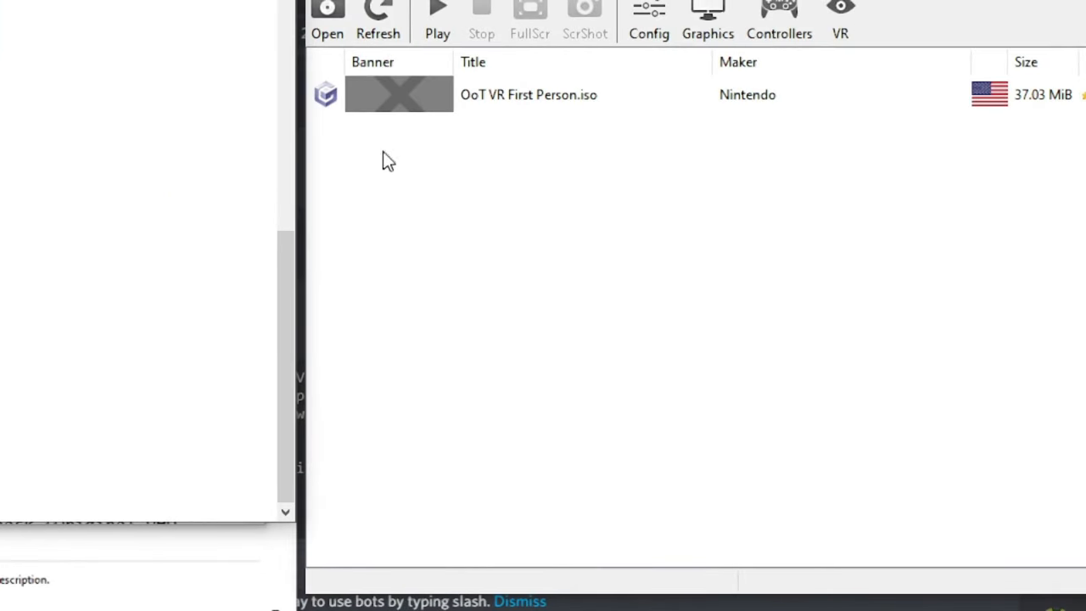
- Open OoT VR First Person.iso's Properties, view AR Codes, then Edit Config
right_click(529, 94)
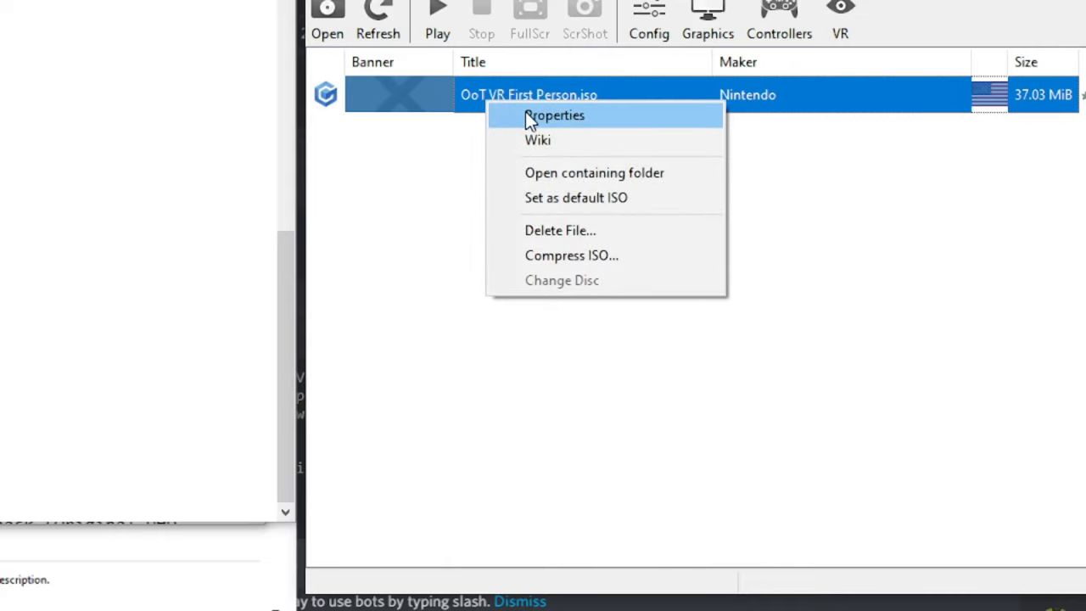
mouse_move(482, 119)
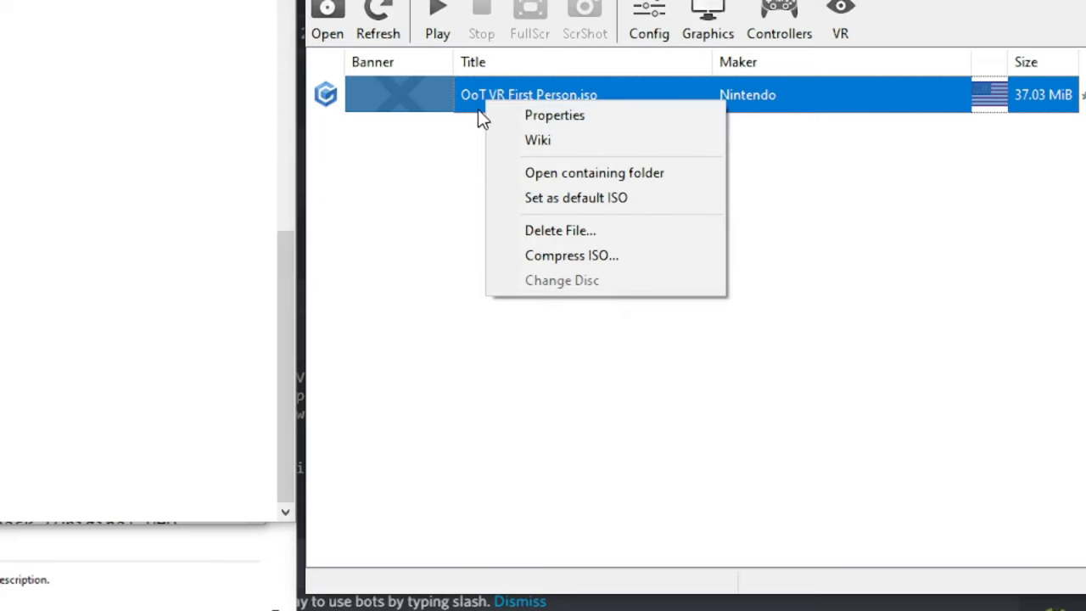
left_click(554, 115)
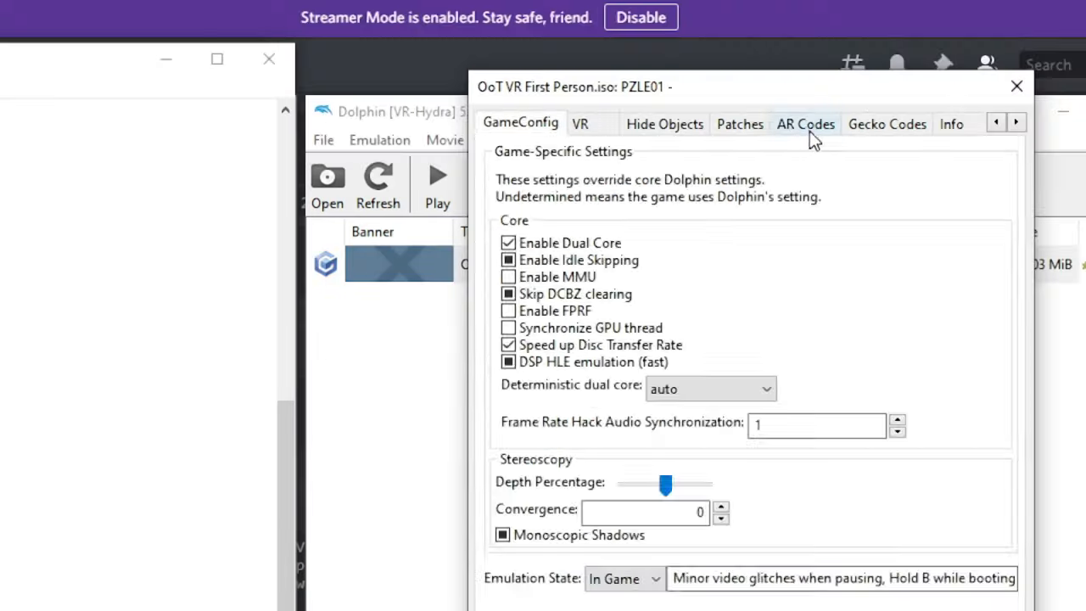
left_click(804, 124)
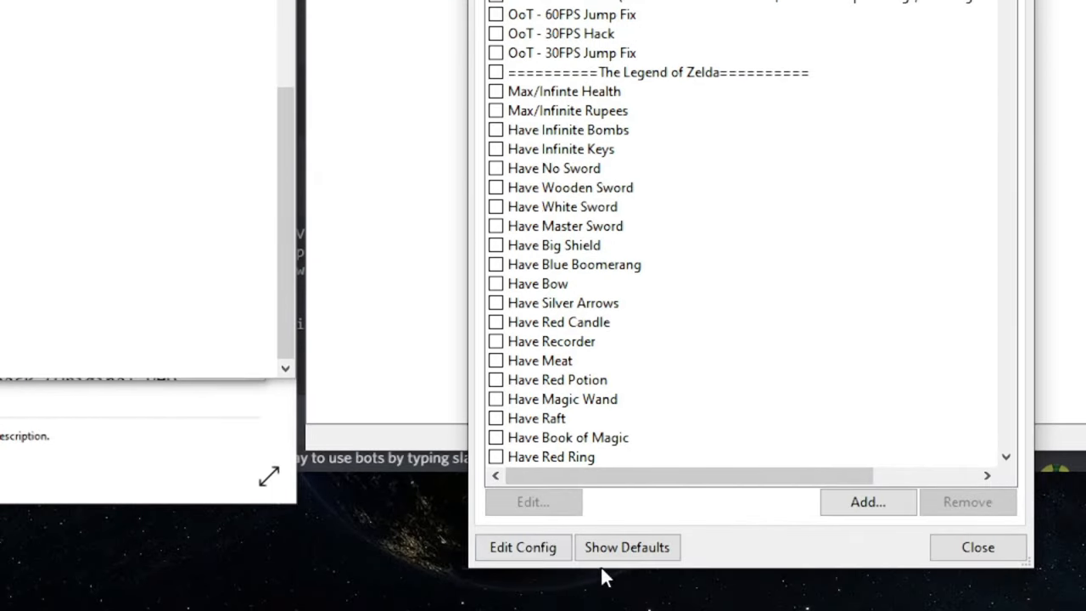
mouse_move(522, 547)
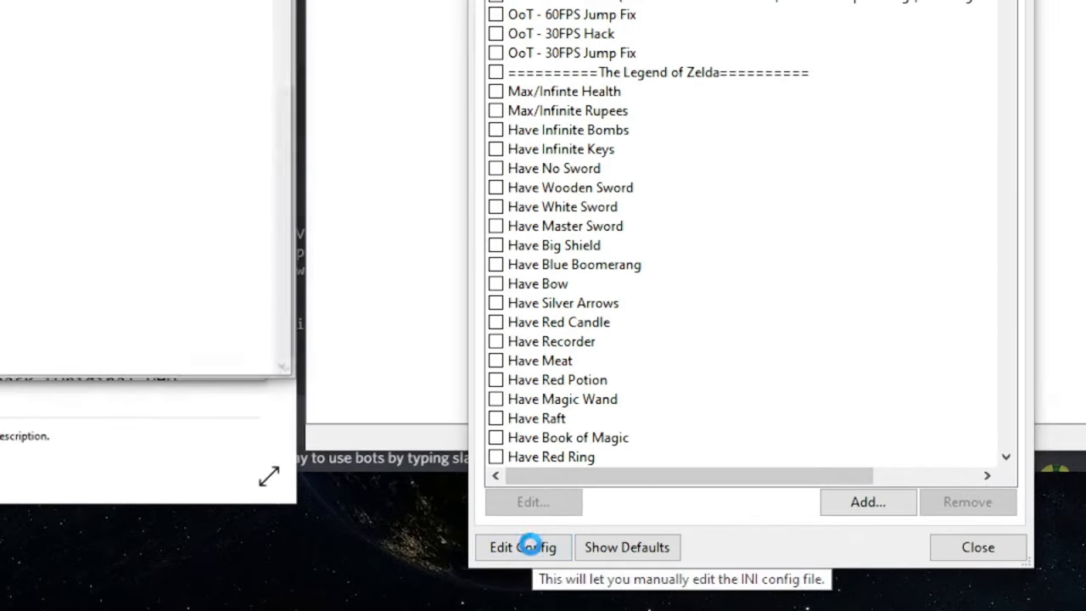
left_click(523, 546)
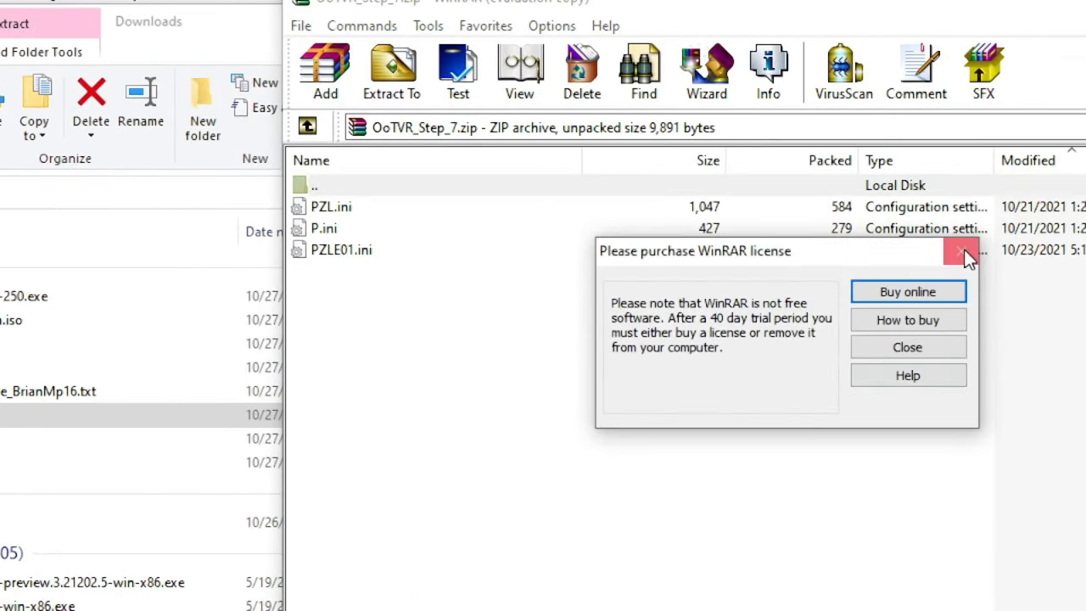
- Dismiss the WinRAR license reminder and open the game's defaults via Show Defaults
left_click(961, 253)
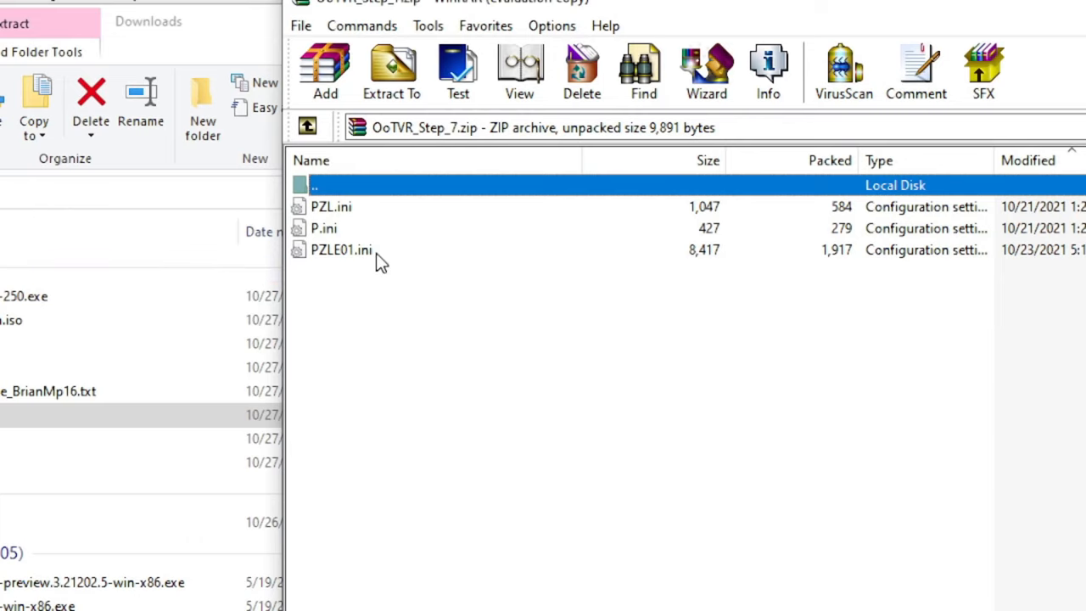
mouse_move(381, 301)
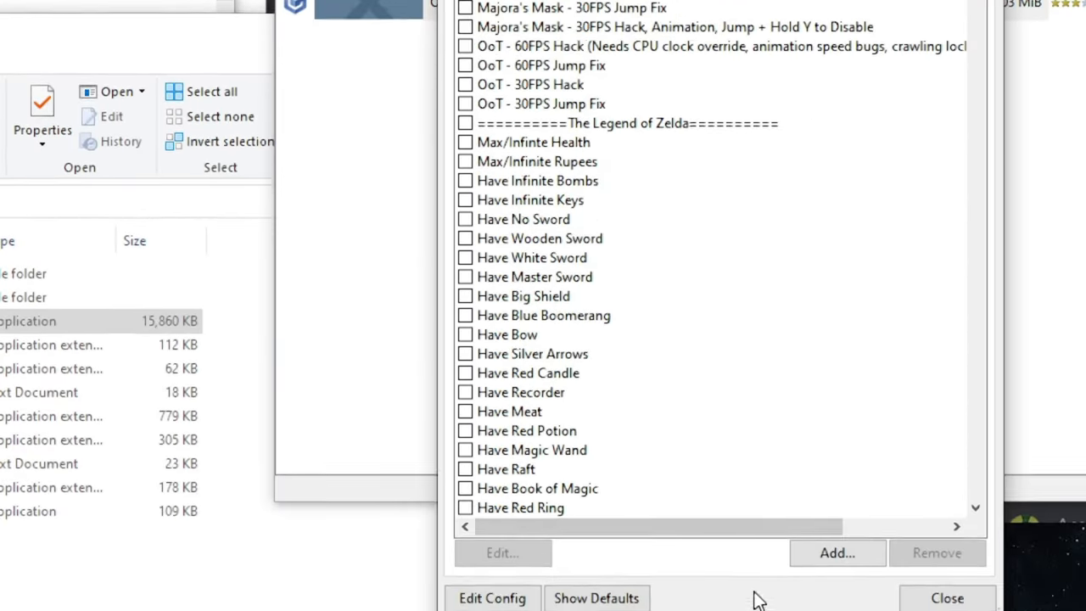
left_click(596, 570)
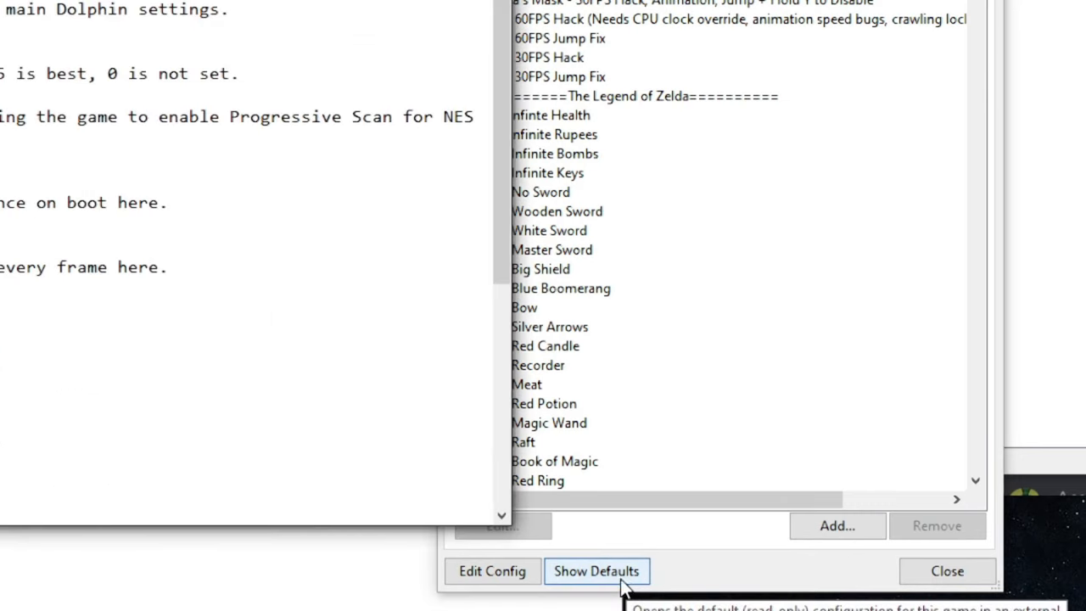
left_click(597, 570)
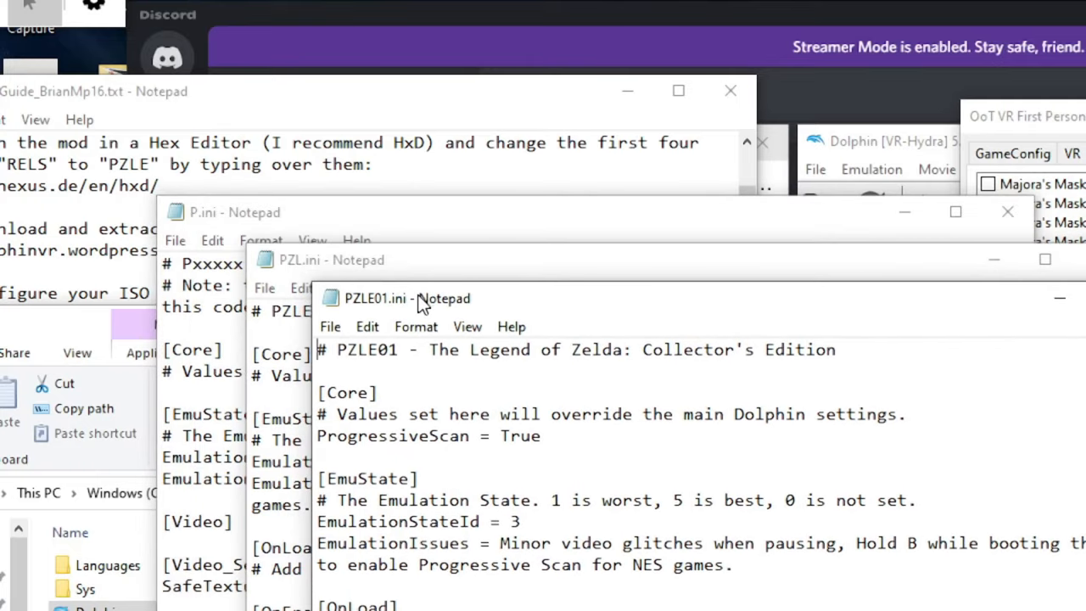
mouse_move(416, 343)
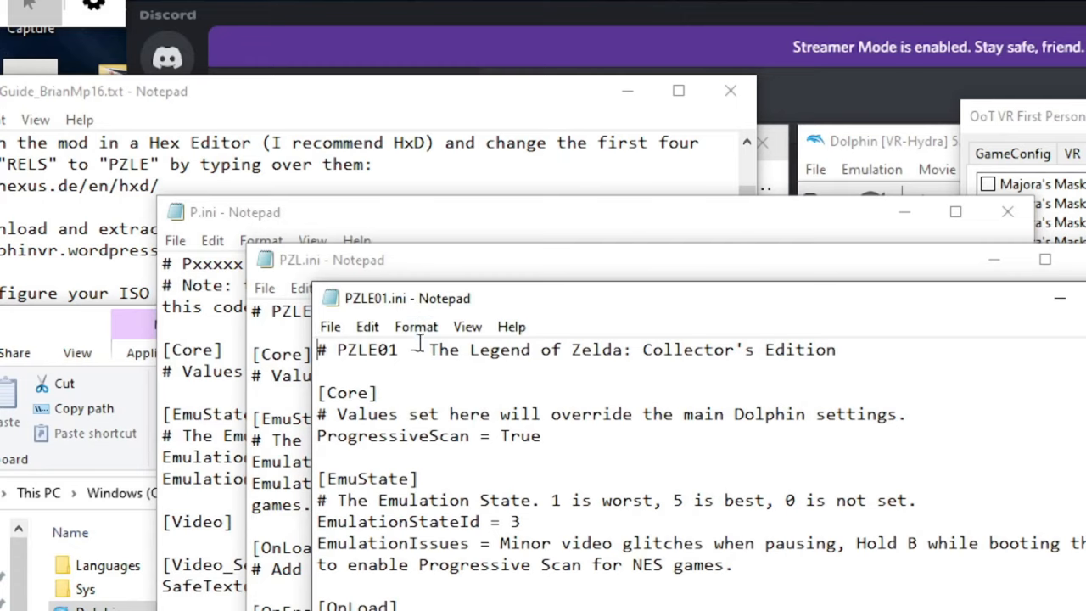
- Open P.ini from the OoTVR_Step_7 folder with Notepad
right_click(243, 367)
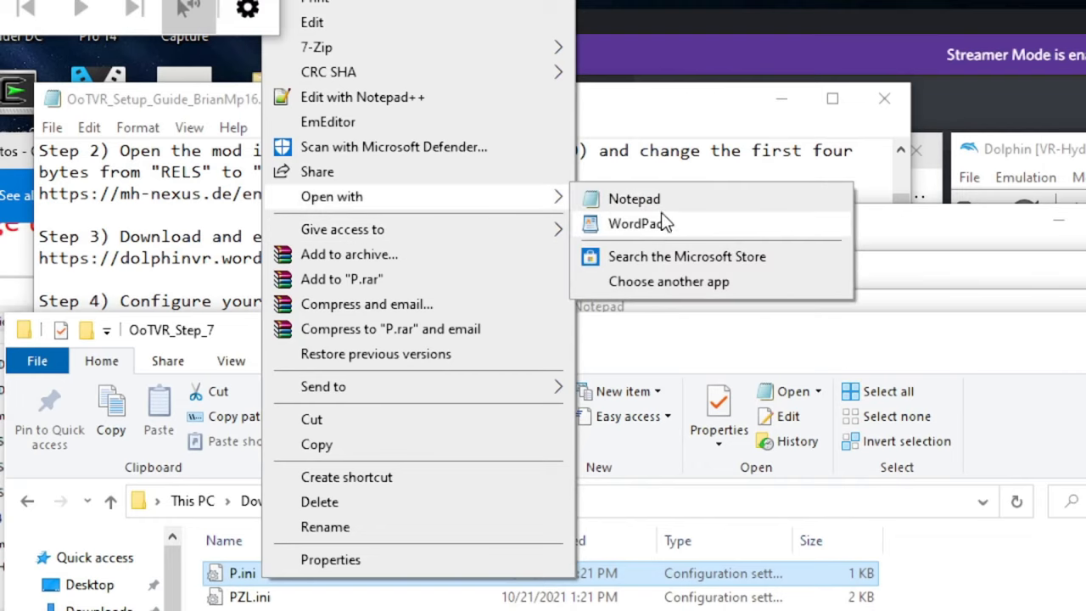
left_click(633, 199)
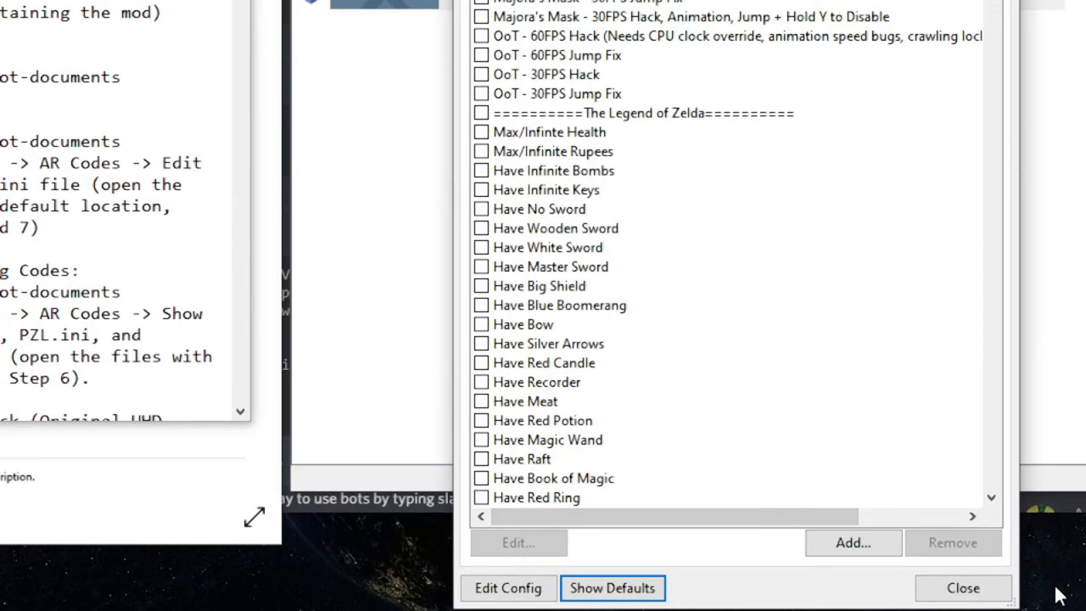
- Reopen the game's Properties and tick all CUSTOM HACKS codes, Hide HUD through Equip Boots with D-pad
left_click(963, 588)
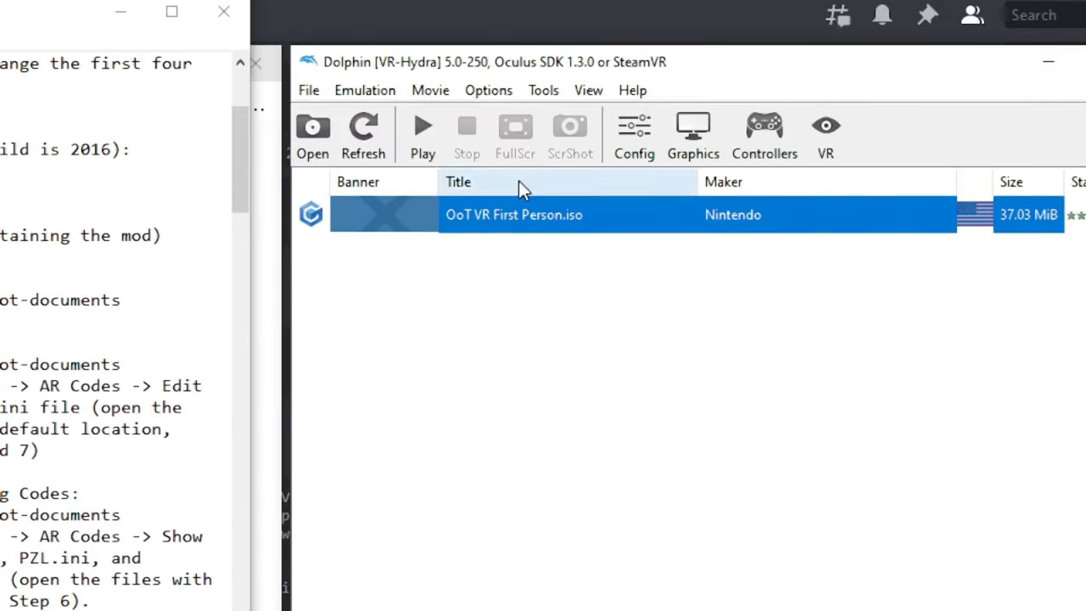
mouse_move(564, 238)
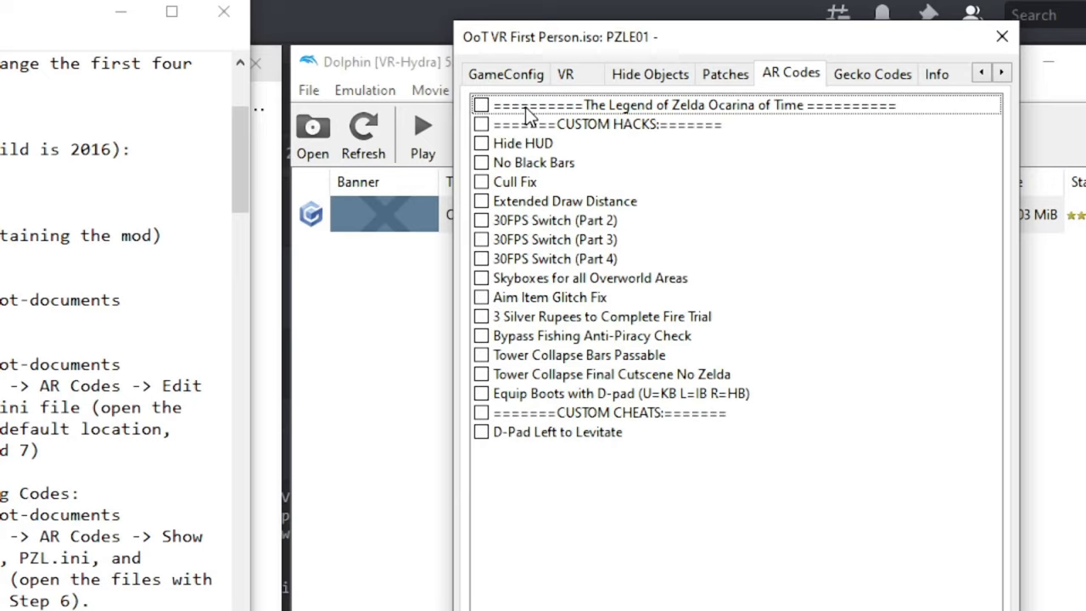
left_click(481, 142)
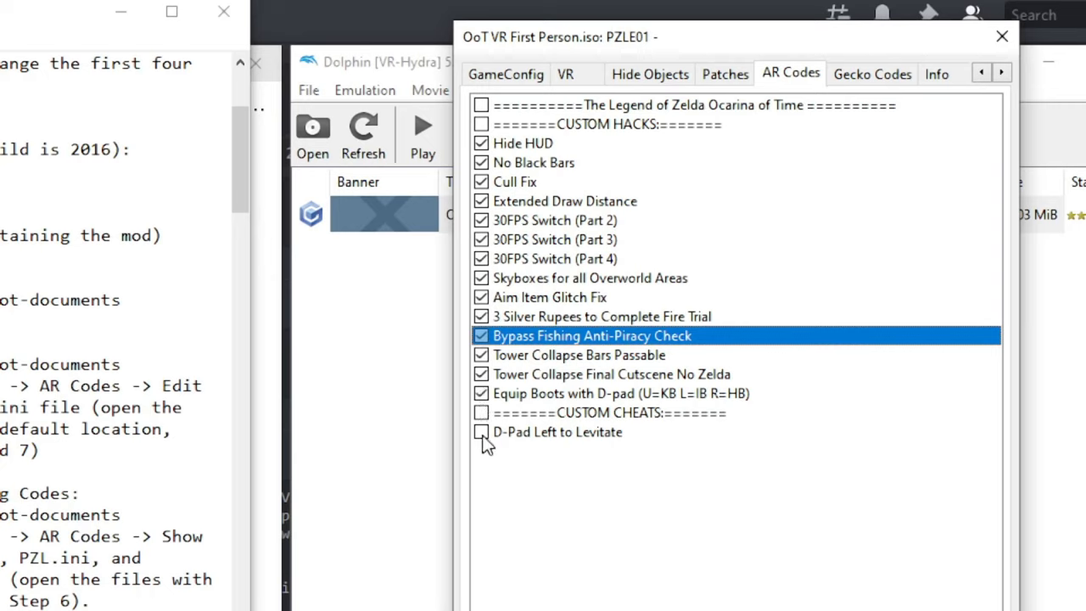
mouse_move(588, 440)
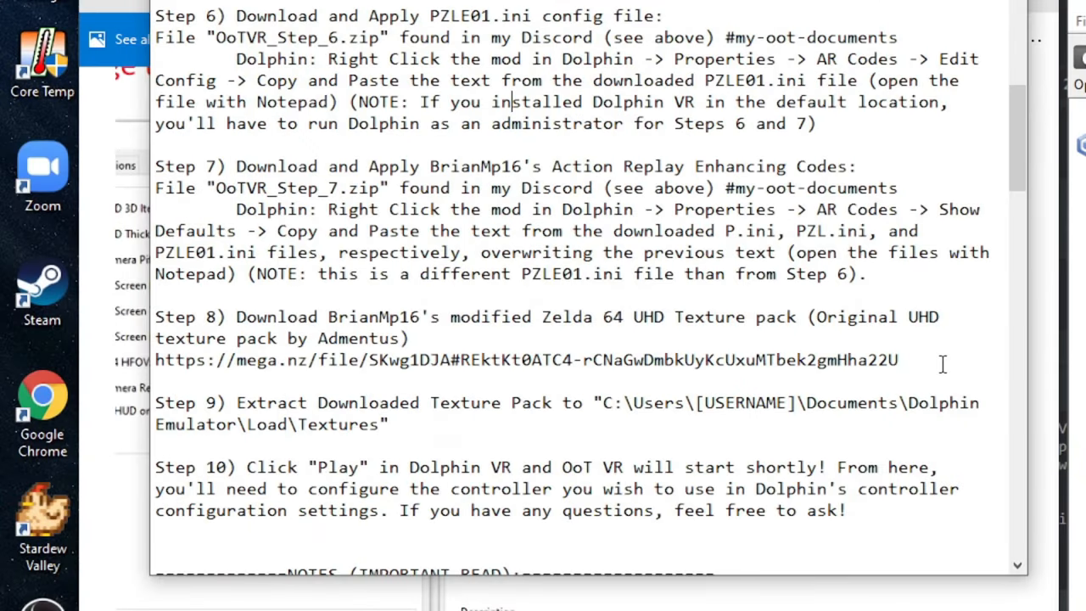
- Copy the Step 8 mega.nz texture pack link from the guide into a new Chrome tab
triple_click(525, 359)
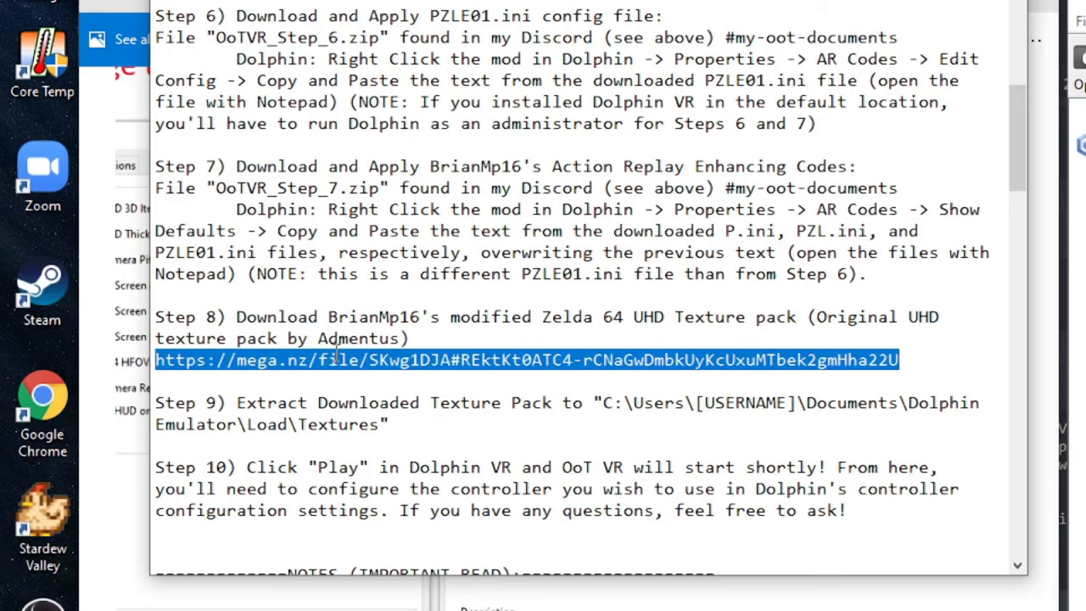
left_click(348, 360)
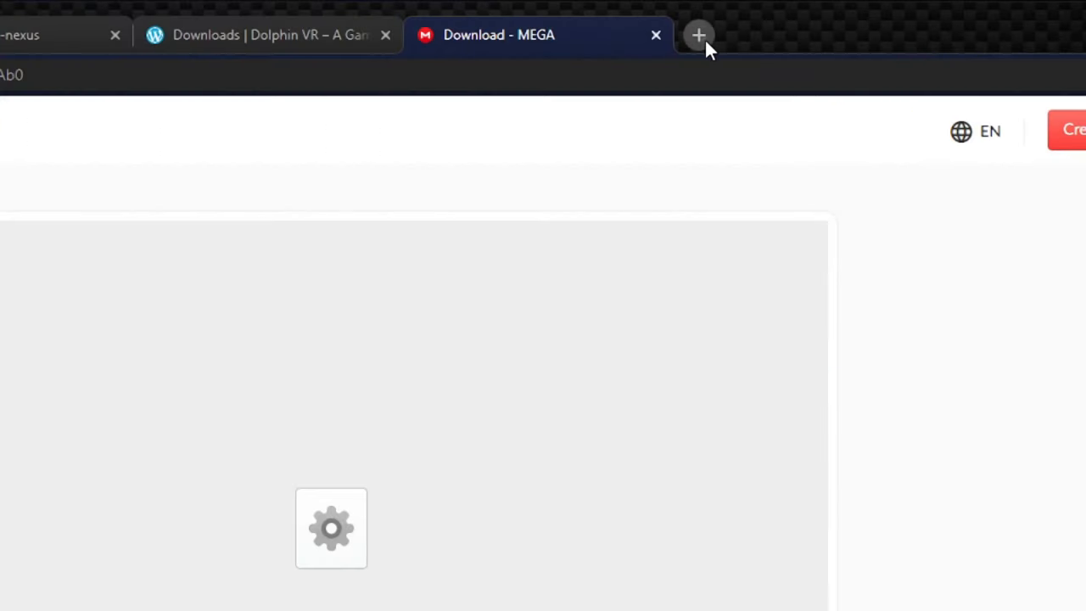
left_click(699, 35)
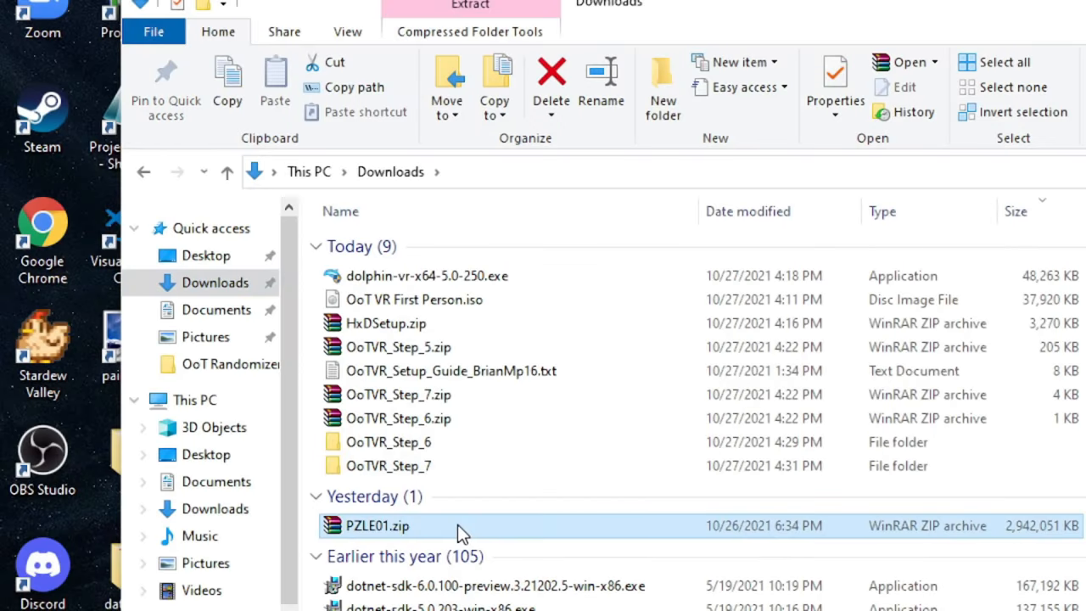
- Extract PZLE01.zip into Documents\Dolphin Emulator\Load\Textures
double_click(377, 525)
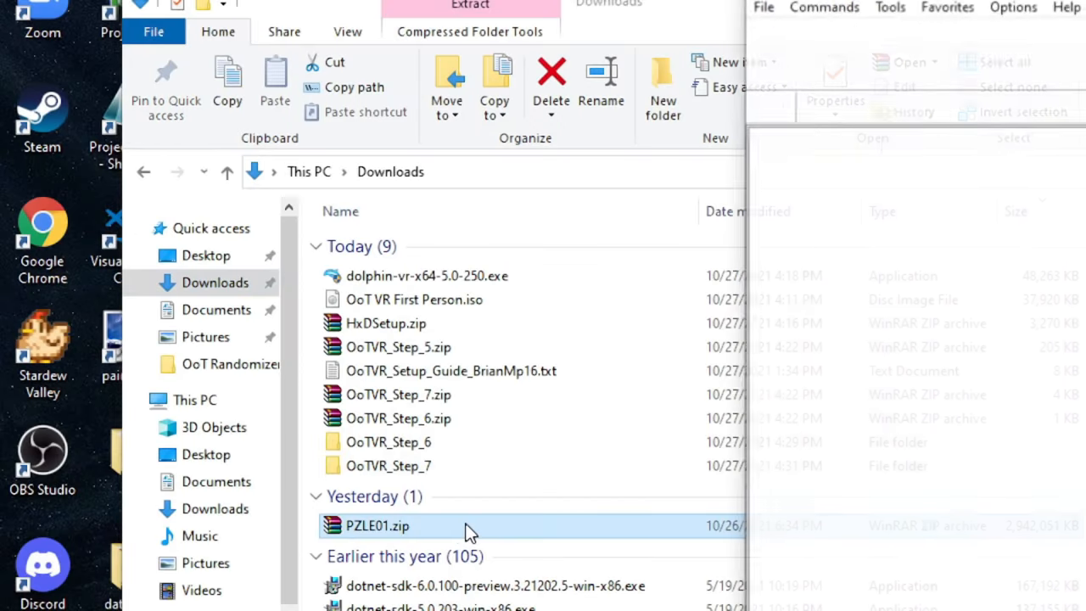
double_click(377, 525)
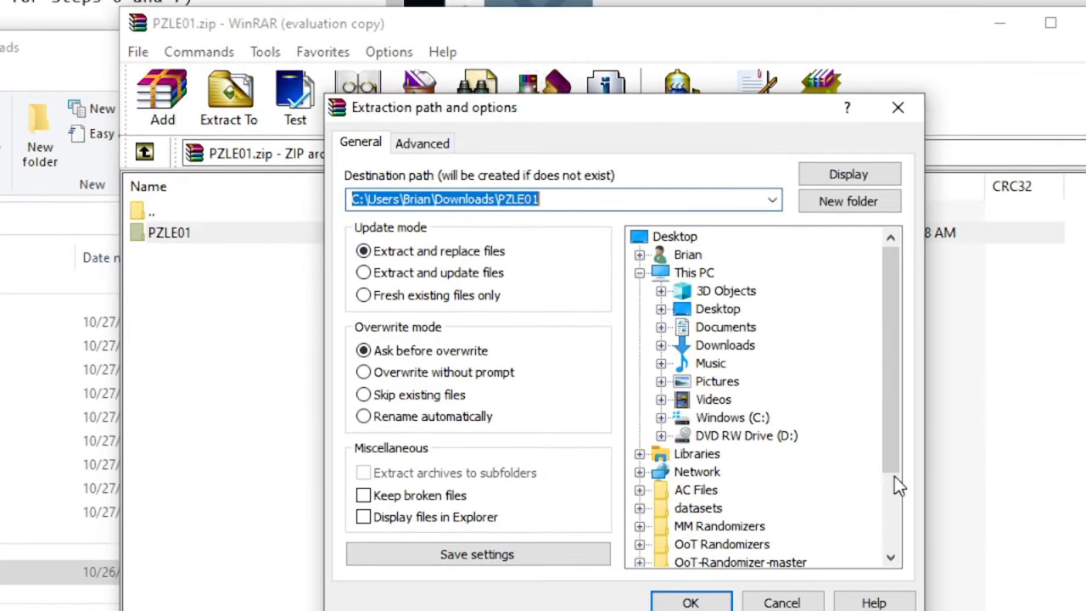
mouse_move(665, 332)
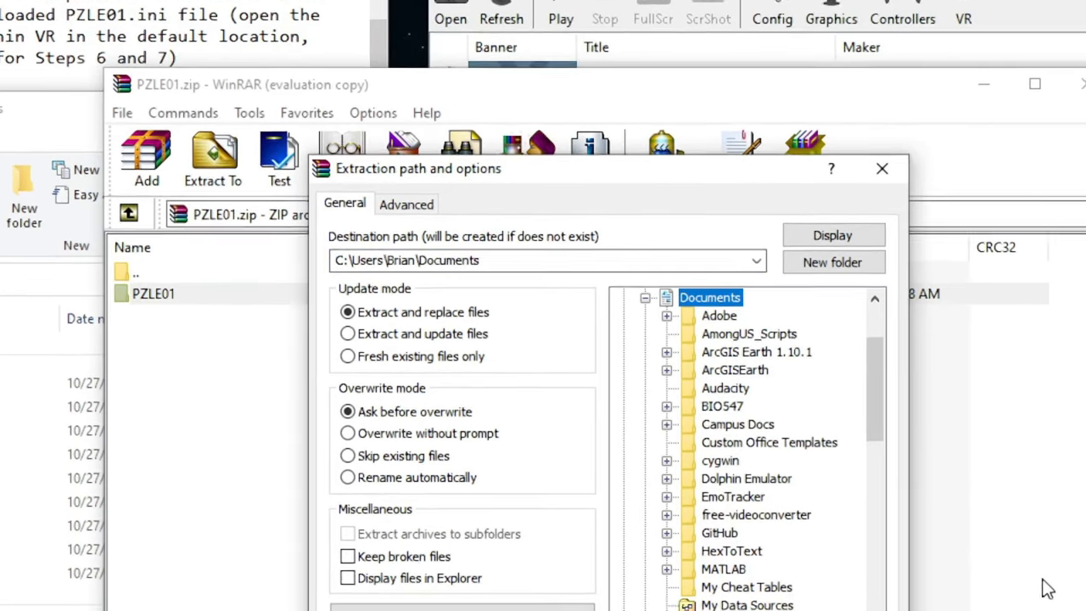
left_click(666, 478)
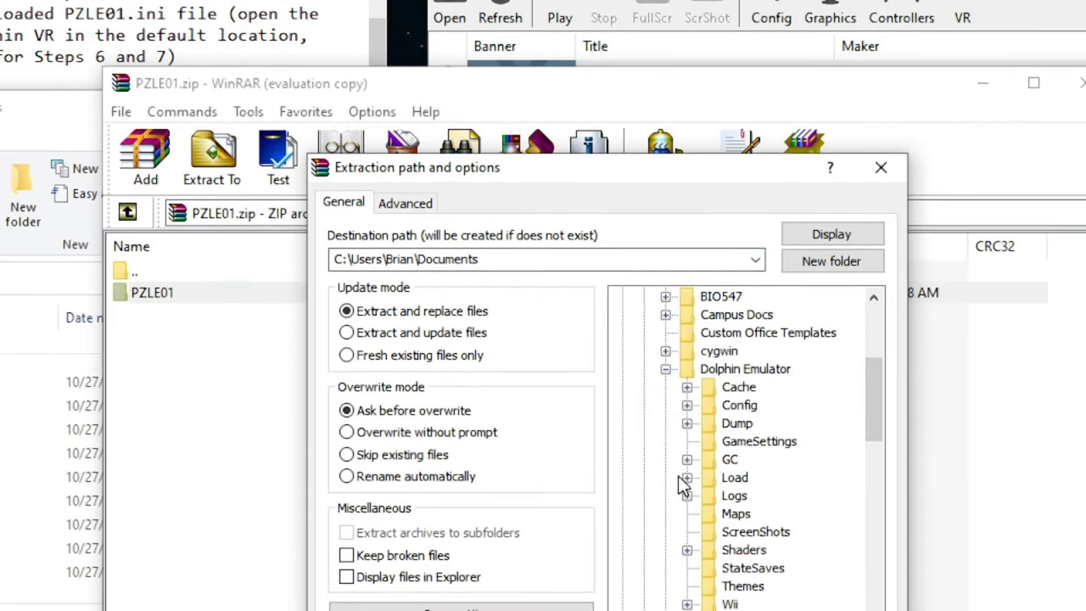
left_click(685, 476)
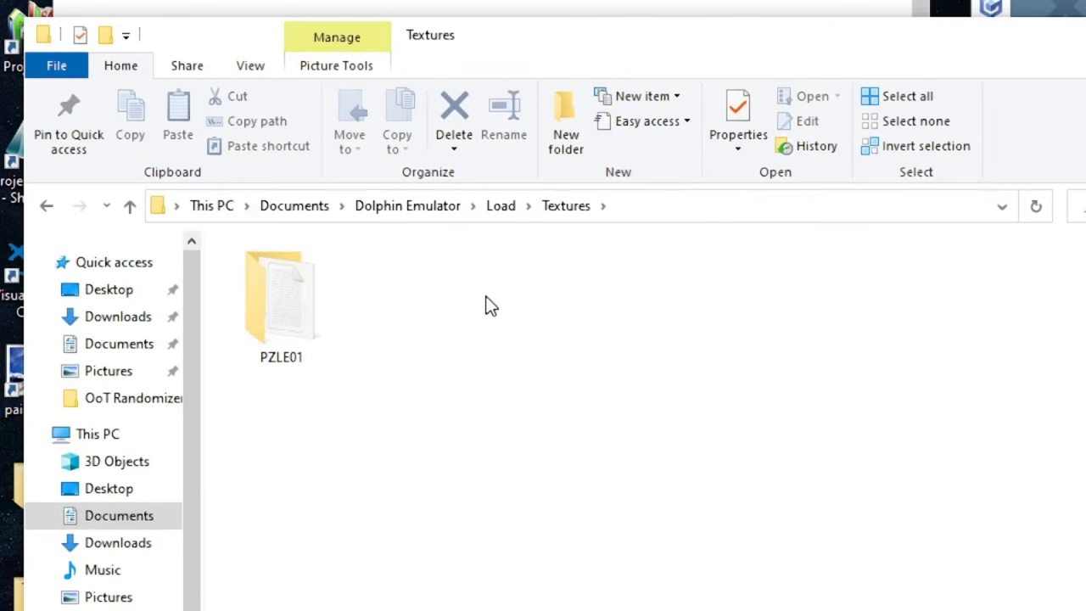
mouse_move(566, 205)
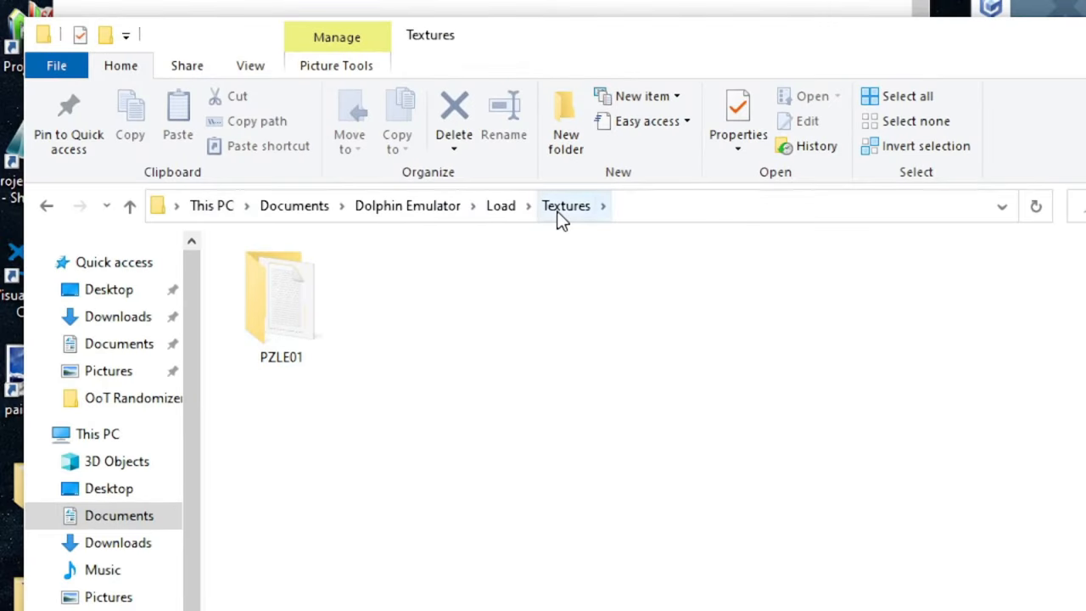
mouse_move(276, 357)
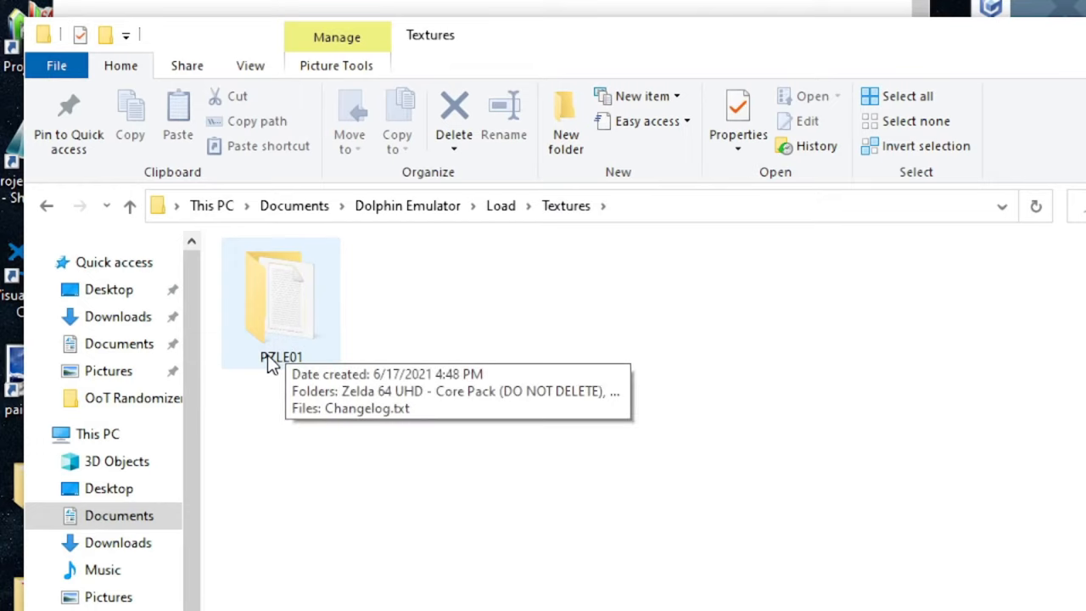
mouse_move(321, 364)
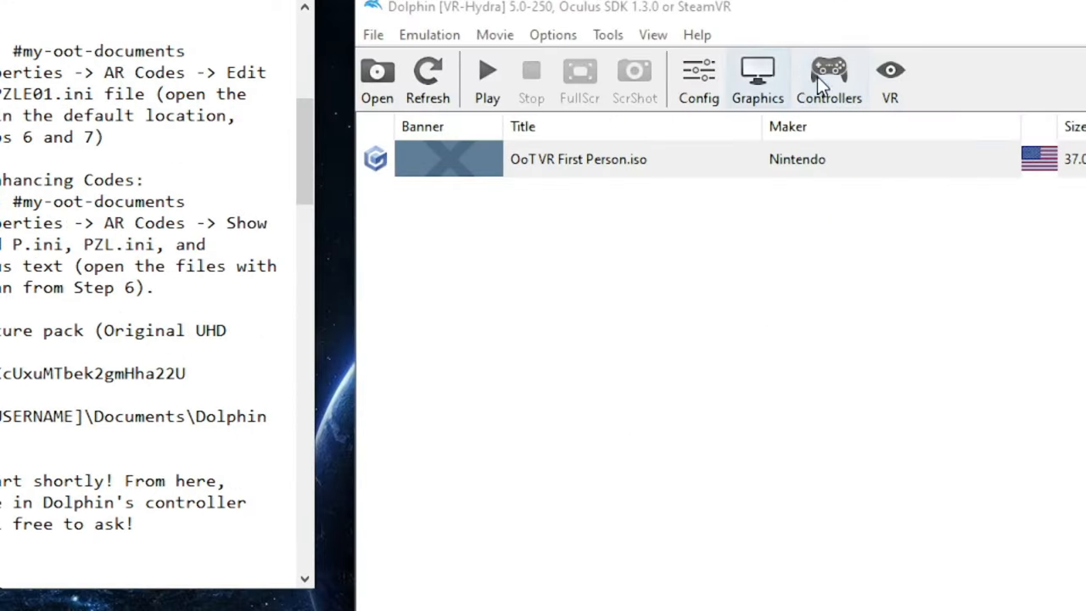
- Configure Port 1's GameCube controller for keyboard and mouse, remapping the A and B buttons
left_click(828, 76)
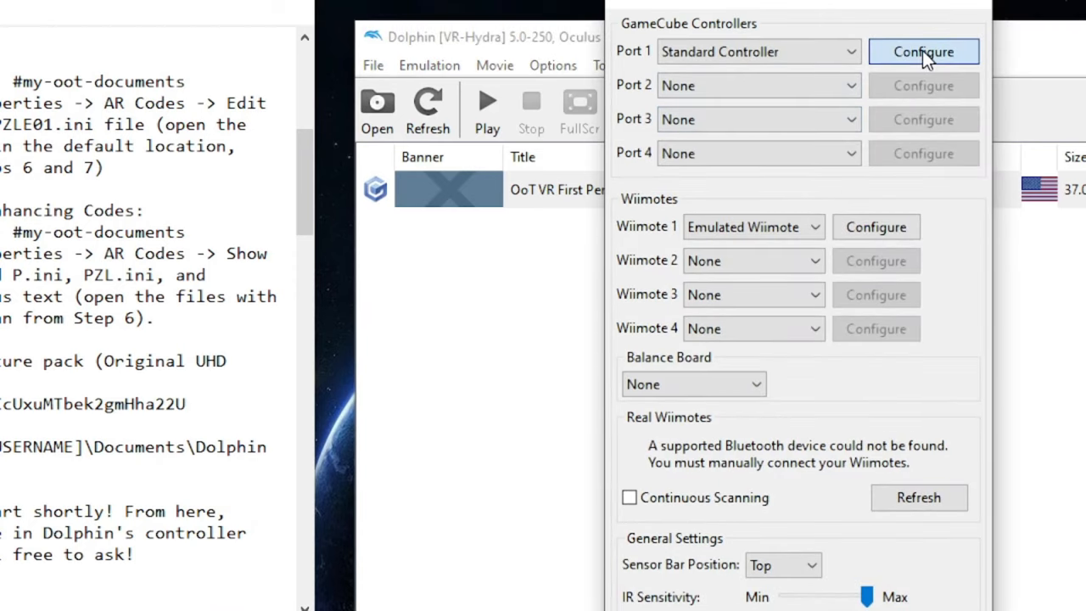
left_click(923, 52)
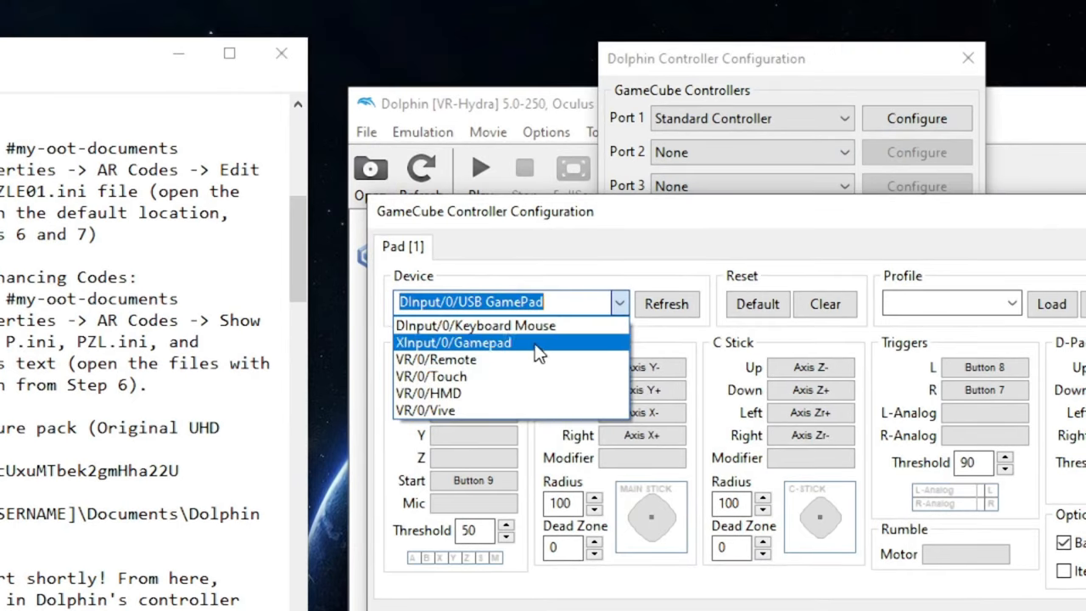
left_click(458, 325)
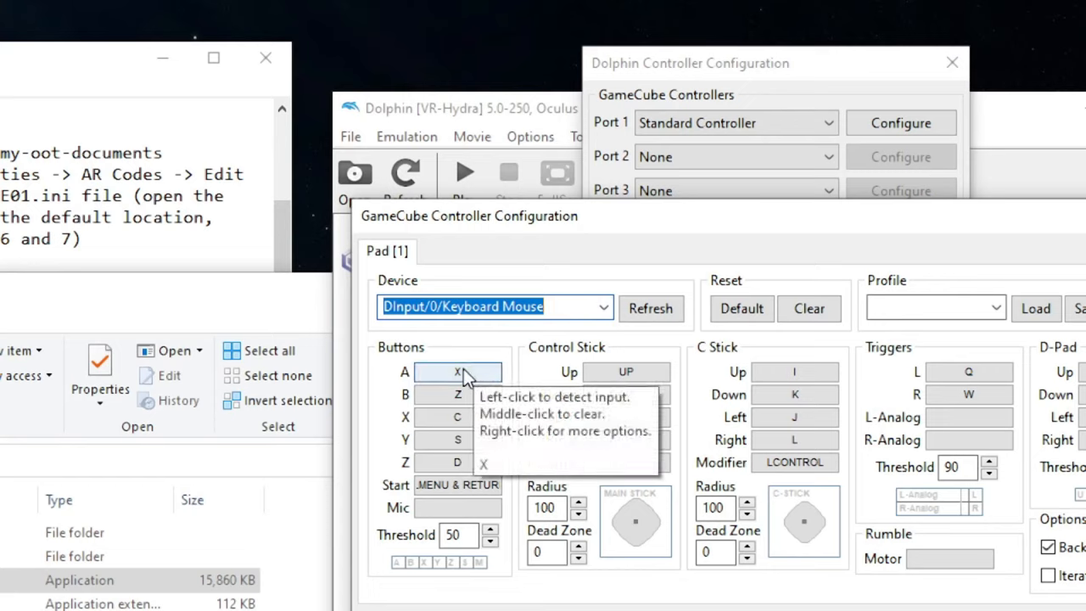
left_click(457, 371)
type("D")
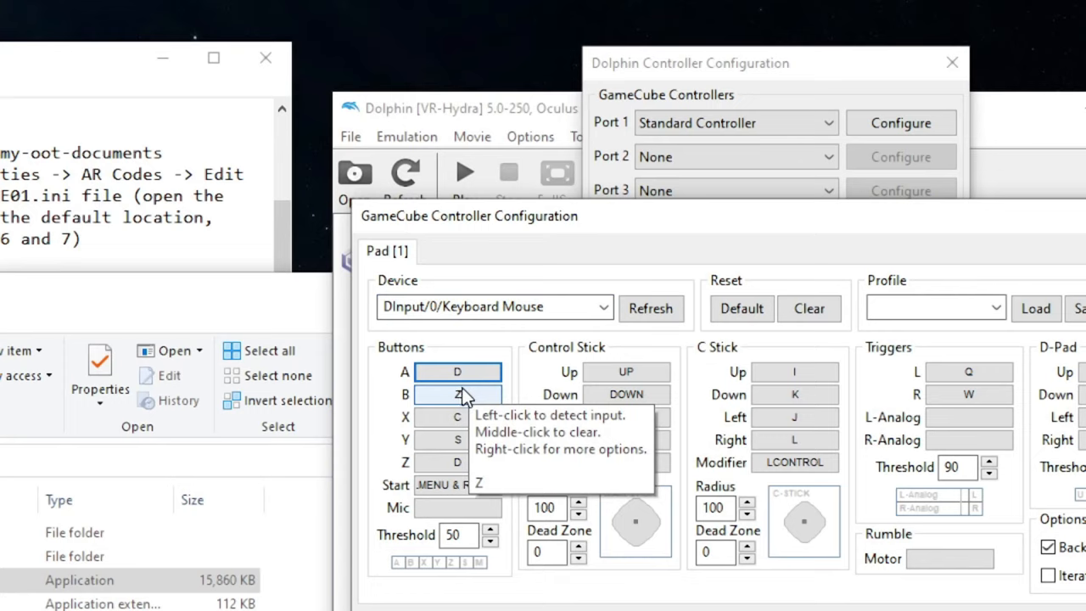
left_click(458, 394)
type("B")
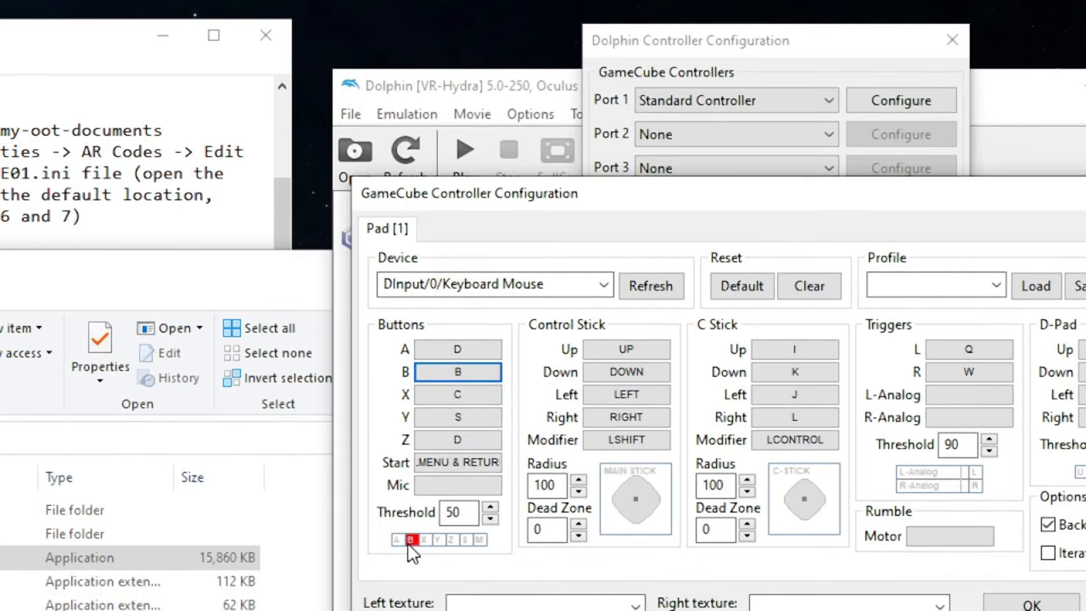
mouse_move(415, 558)
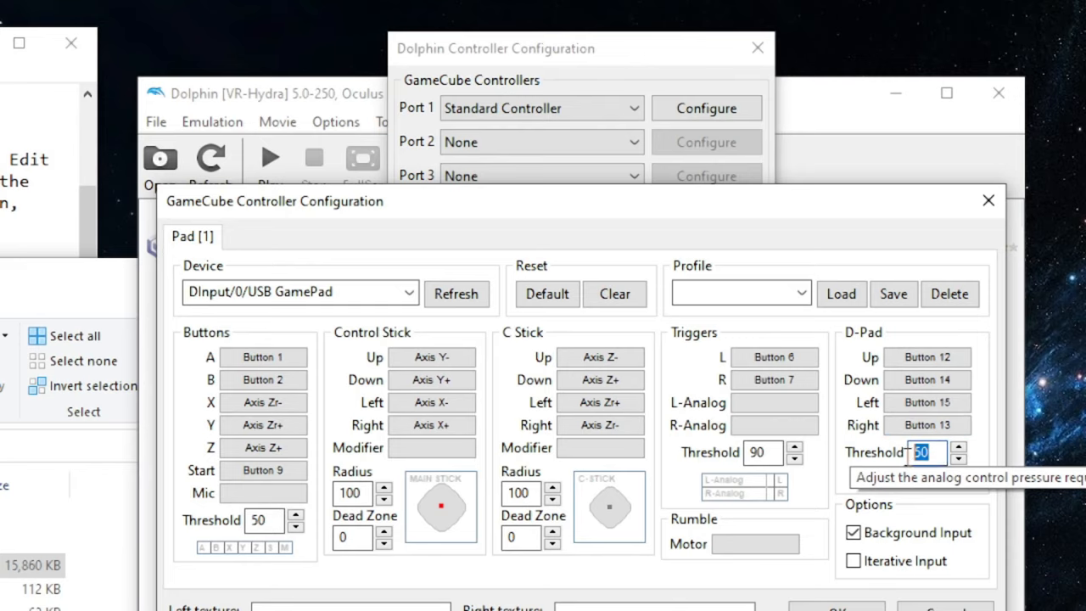
mouse_move(861, 374)
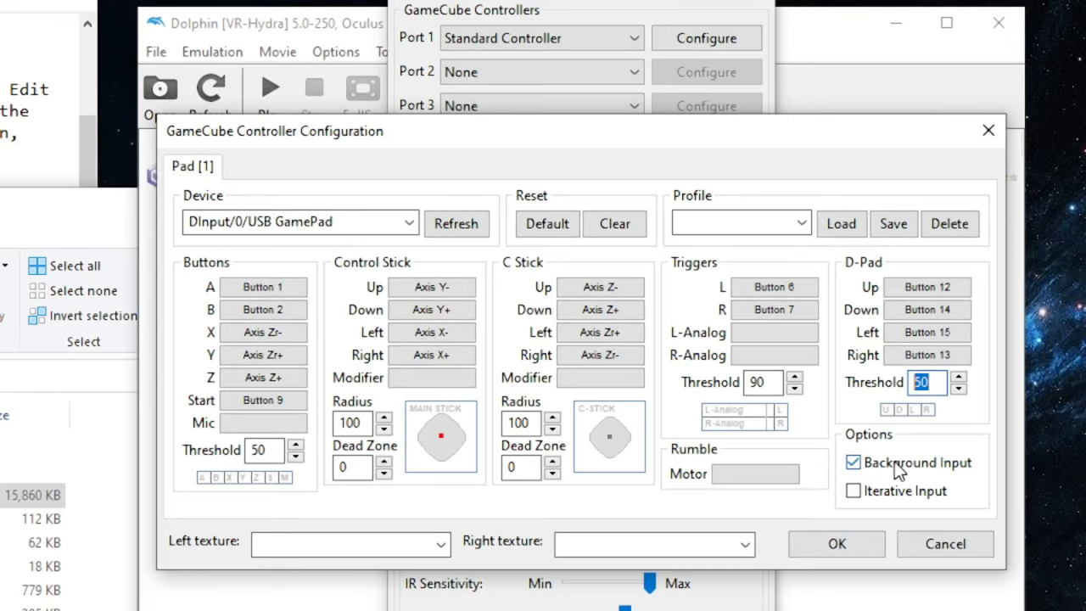
- Map Port 1 to DInput/0/USB GamePad, then save and load the 'N64 Controller' profile
left_click(734, 223)
type("N64 Controller")
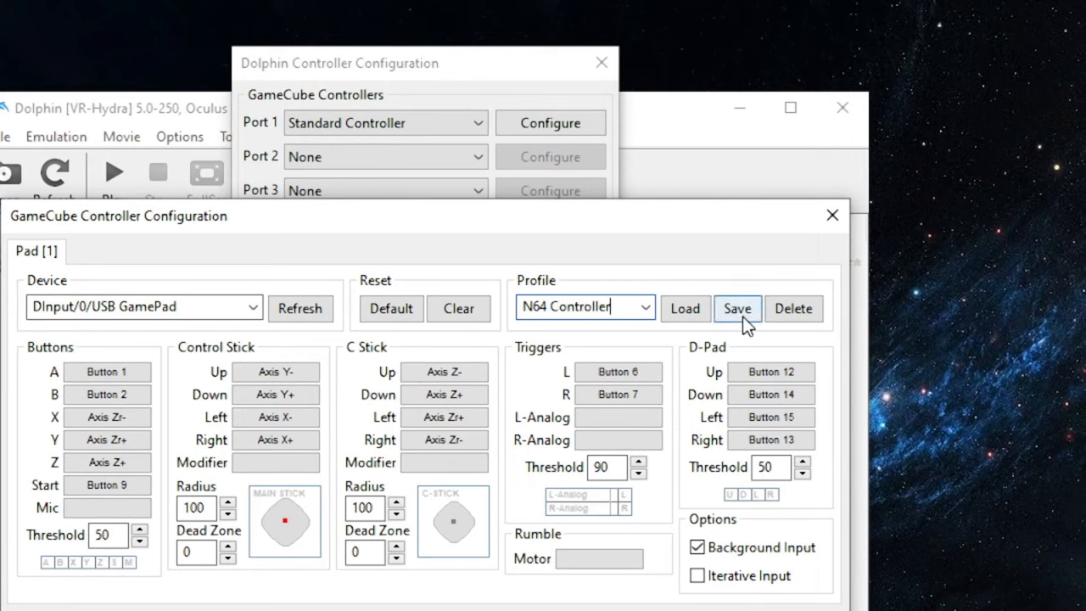
left_click(646, 306)
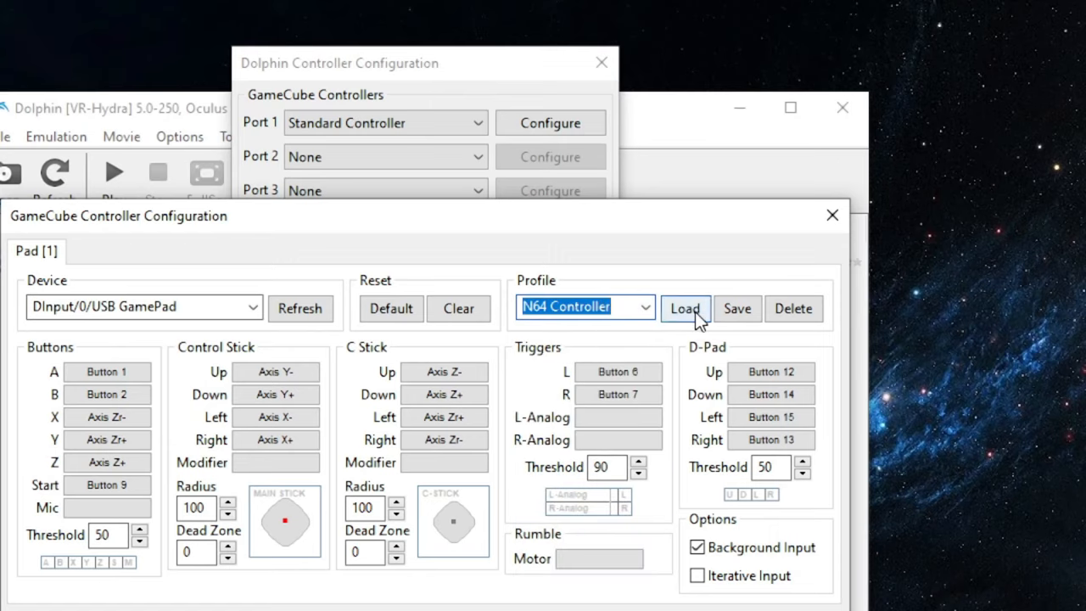
left_click(685, 308)
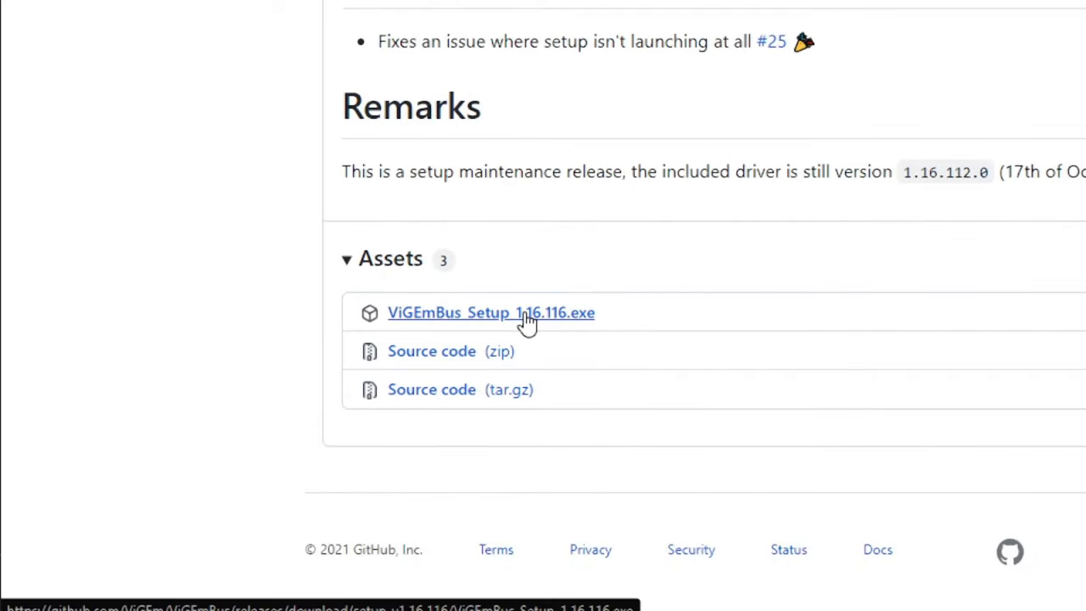
- Download and run ViGEmBus_Setup_1.16.116.exe, then dismiss the wizard with Finish
left_click(490, 312)
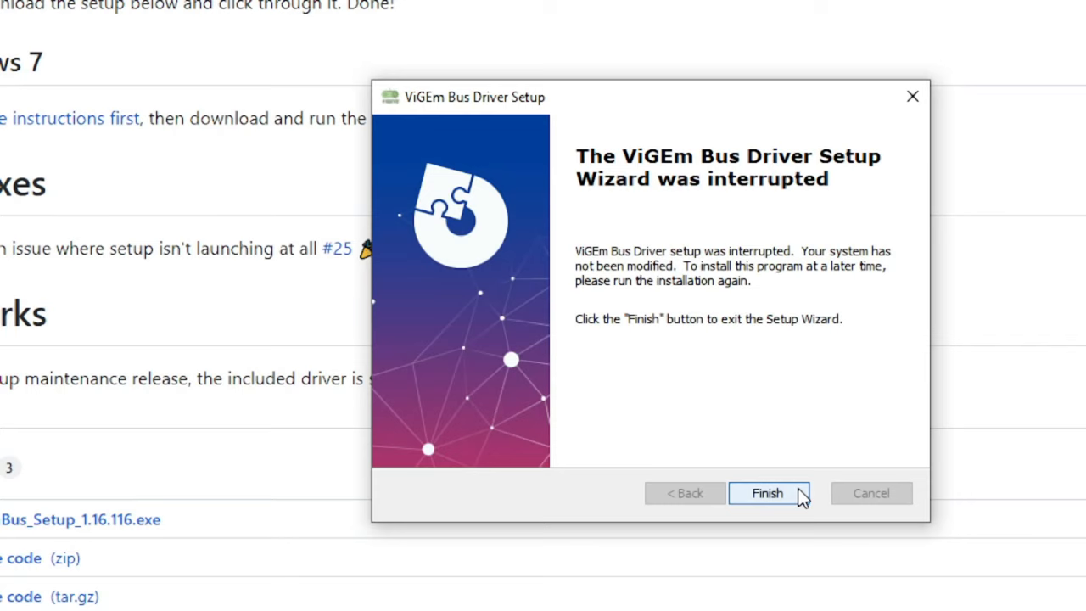
left_click(767, 492)
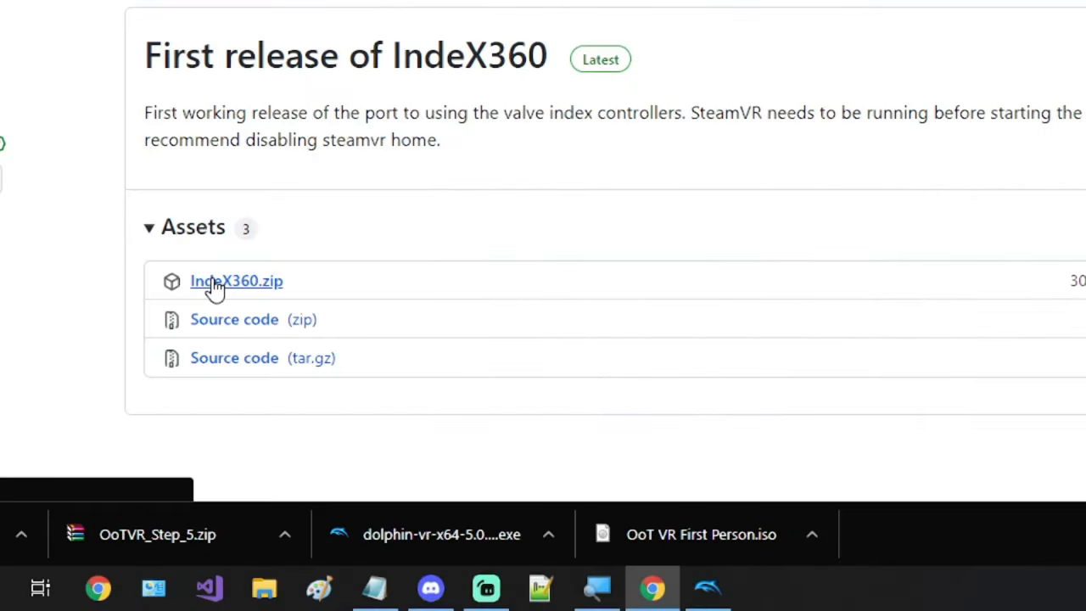
- Download IndeX360.zip and extract it into the Desktop\OoTVR folder
left_click(236, 281)
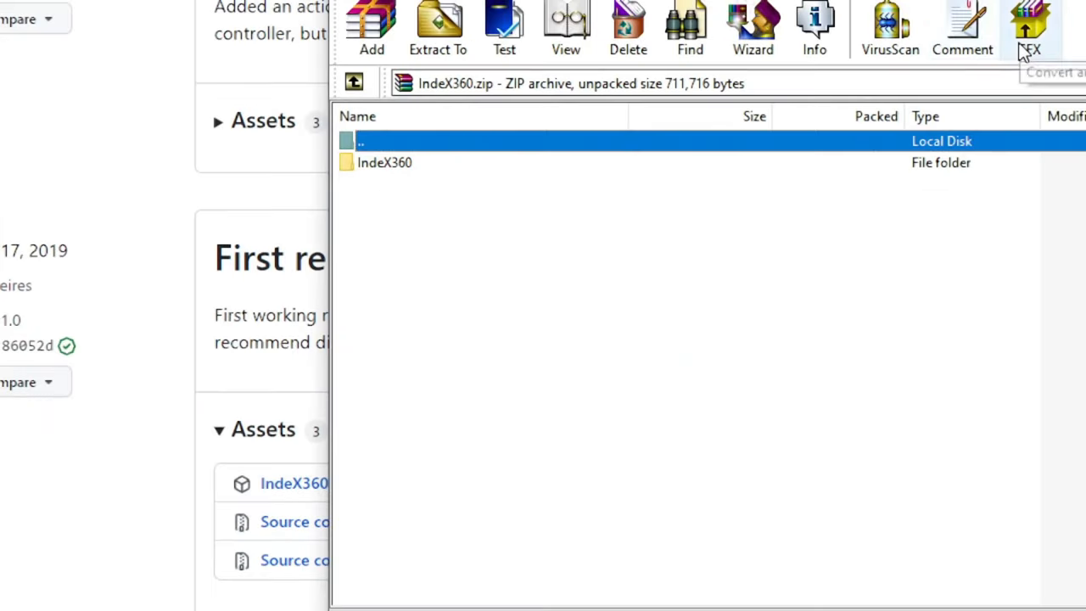
left_click(438, 30)
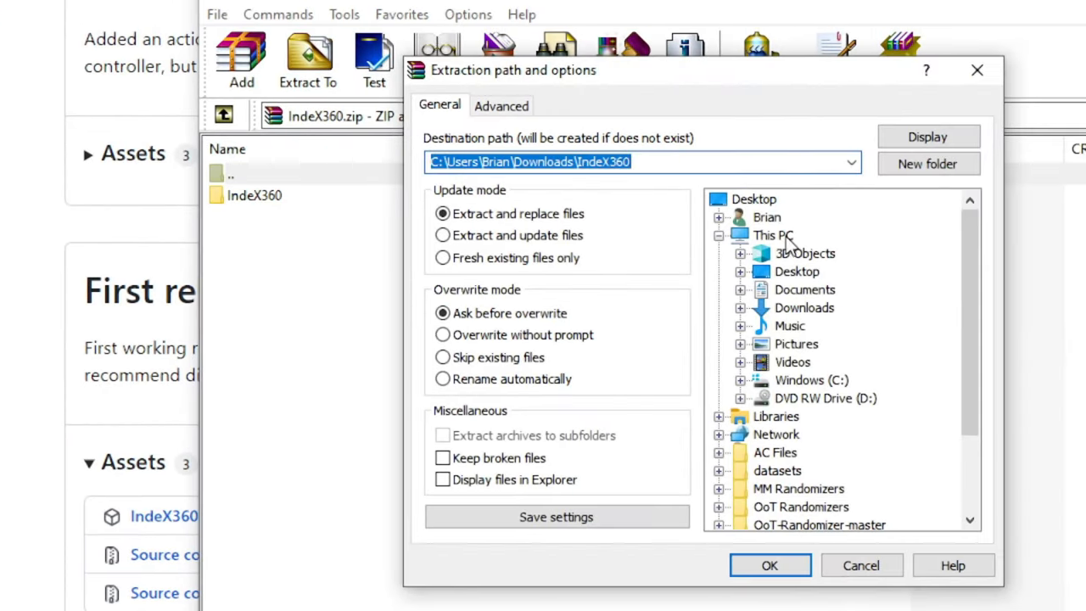
left_click(815, 380)
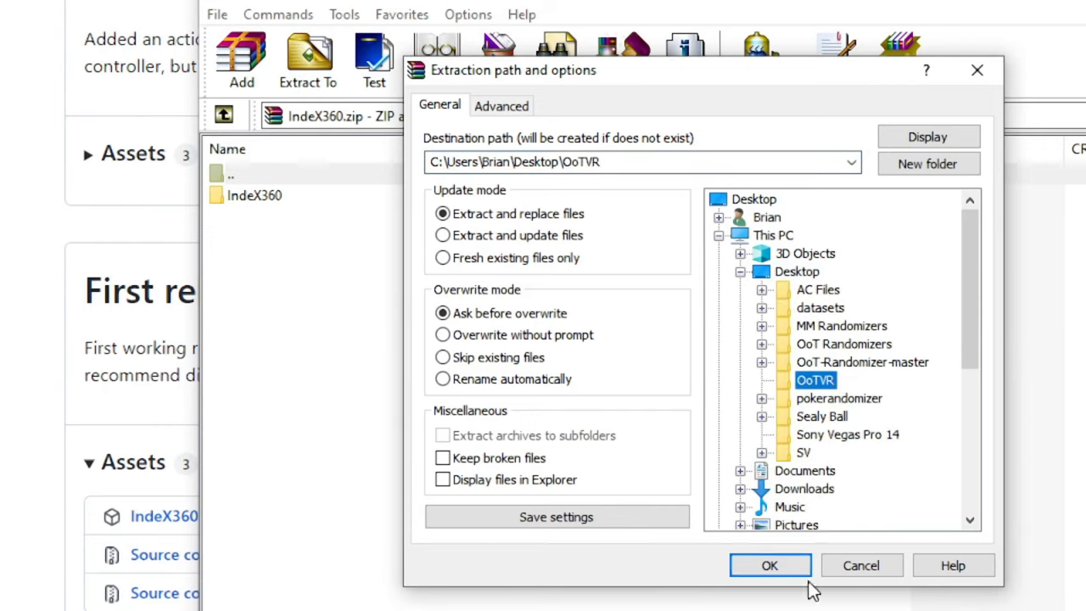
left_click(770, 565)
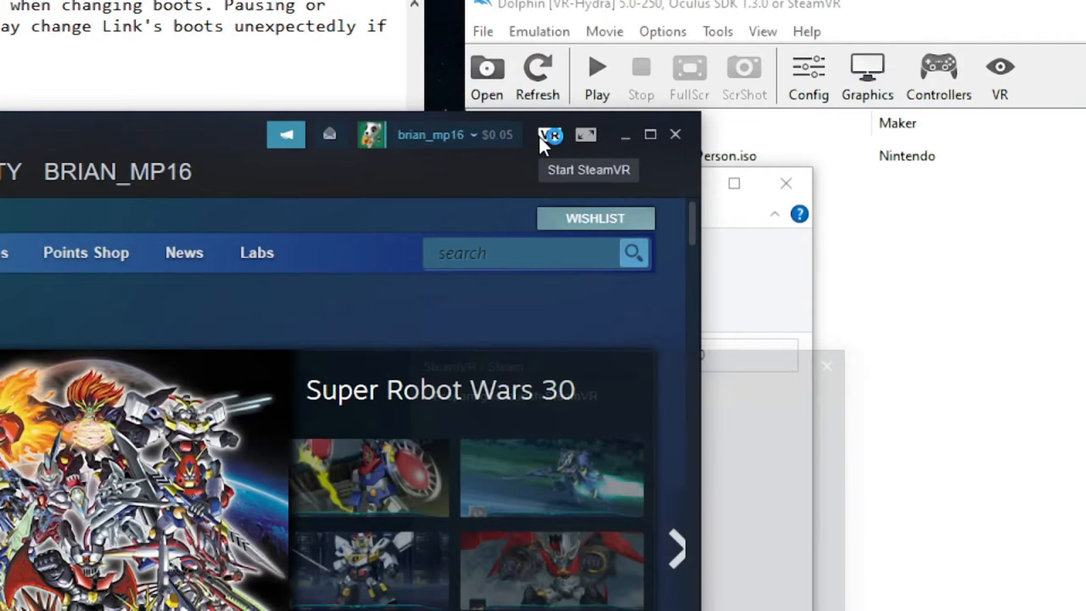
- Start SteamVR from the VR icon at the top of the Steam window
left_click(551, 134)
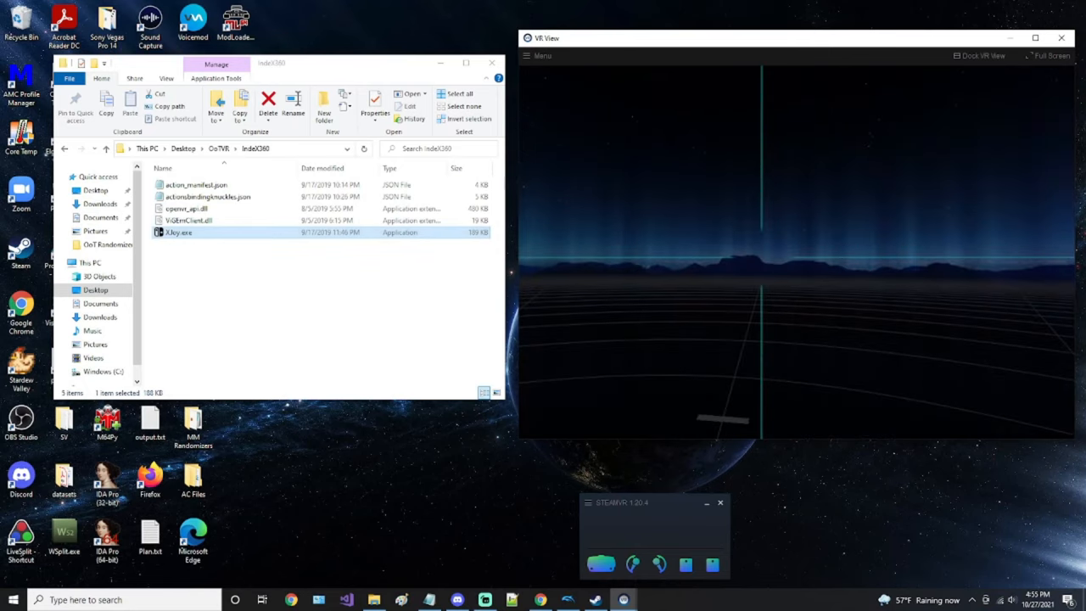
- Run XJoy.exe from Desktop\OoTVR\IndeX360 to connect an emulated Xbox 360 controller
double_click(178, 232)
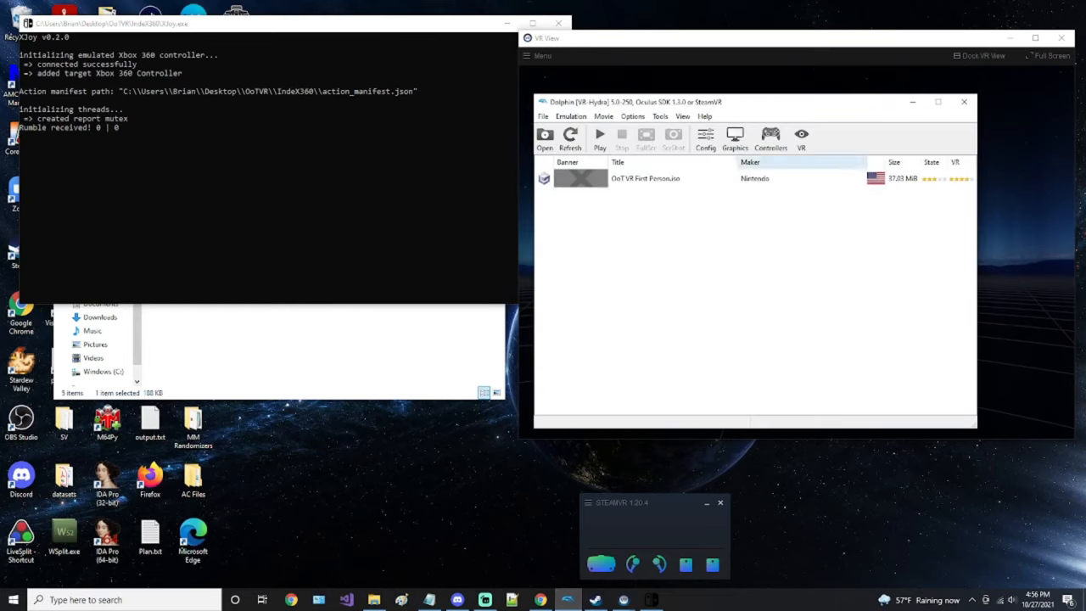
- Set Port 1's GameCube controller device to XInput/0/Gamepad
left_click(770, 135)
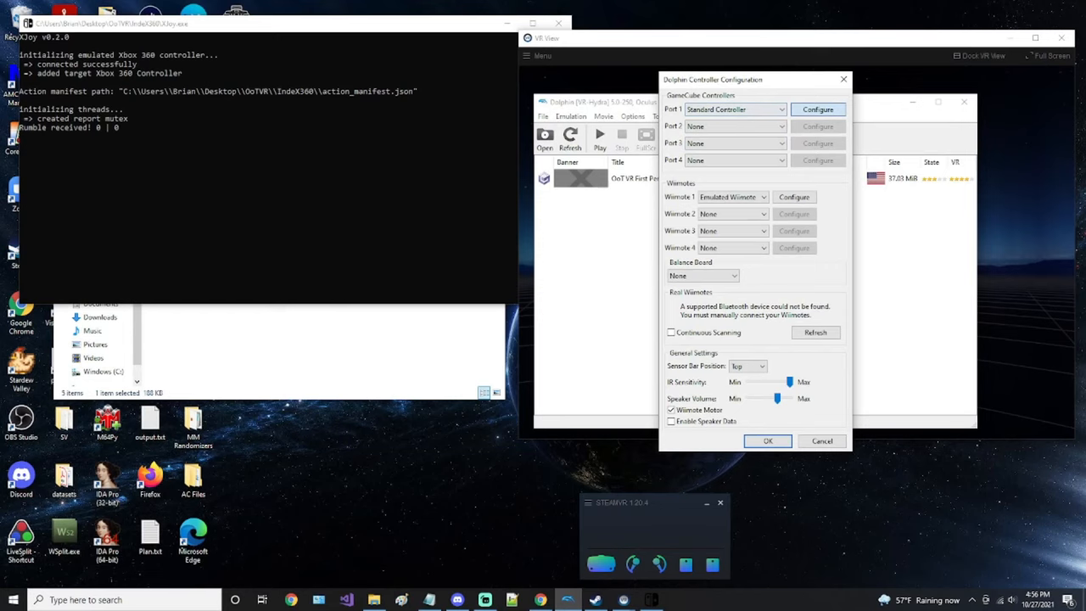
left_click(817, 109)
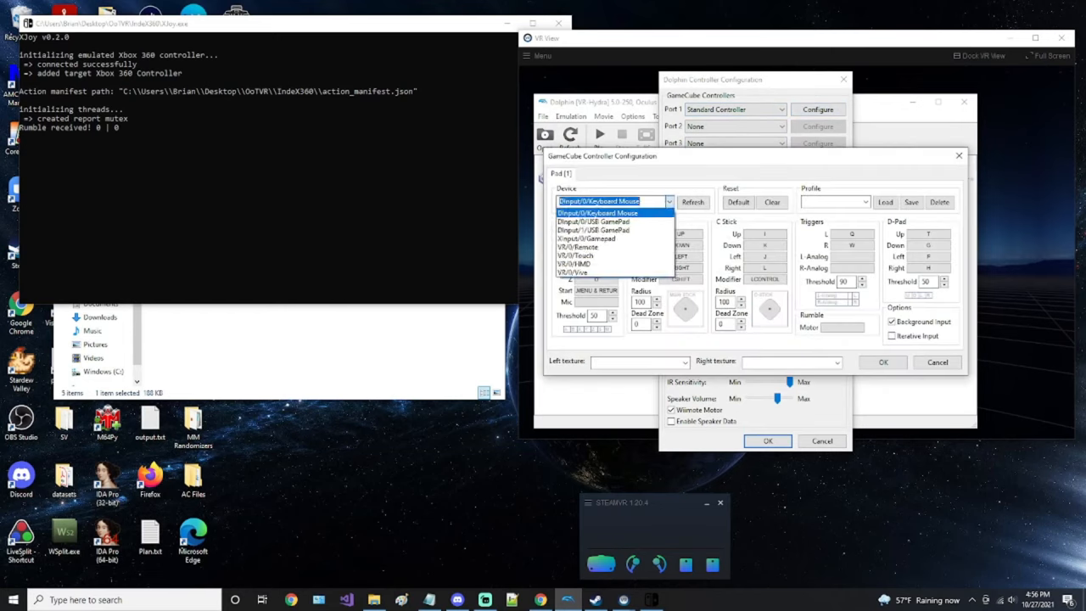
left_click(586, 239)
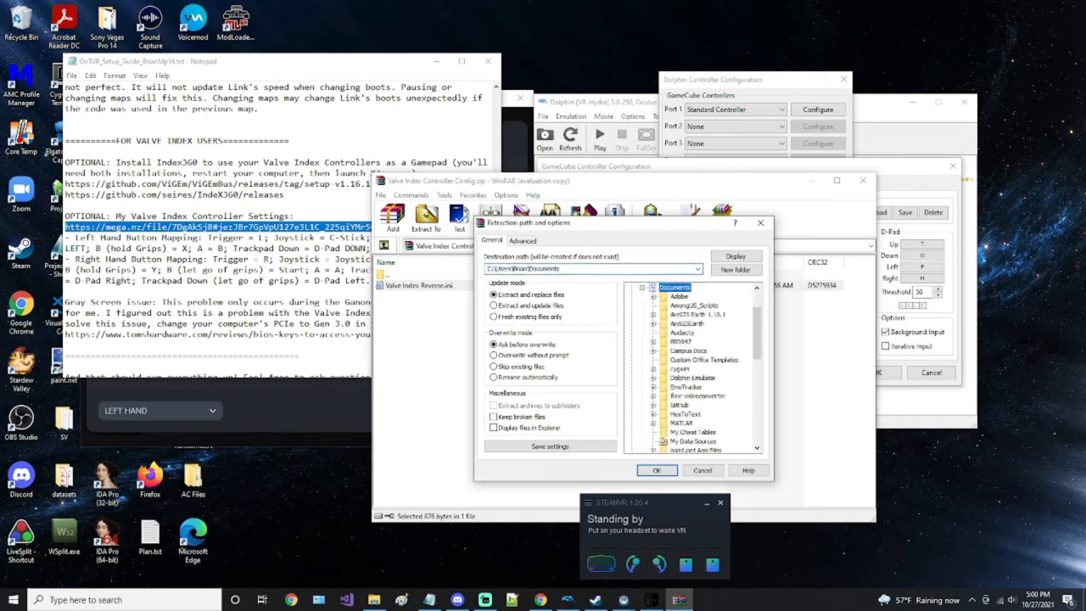
- Extract Valve Index Reverse.ini into Dolphin Emulator\Config\Profiles
scroll("down", 3)
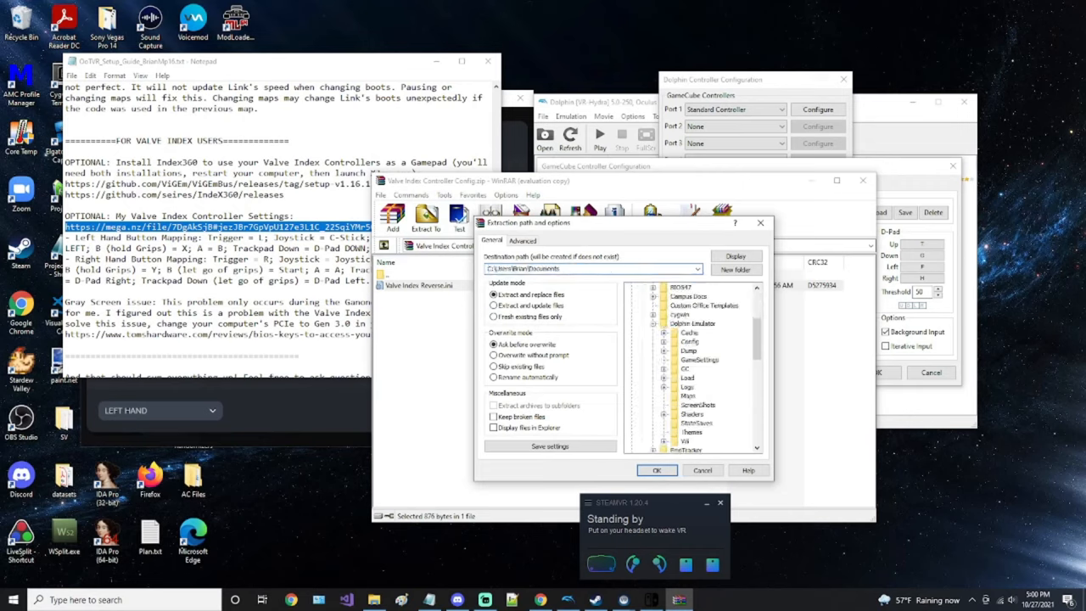
left_click(660, 350)
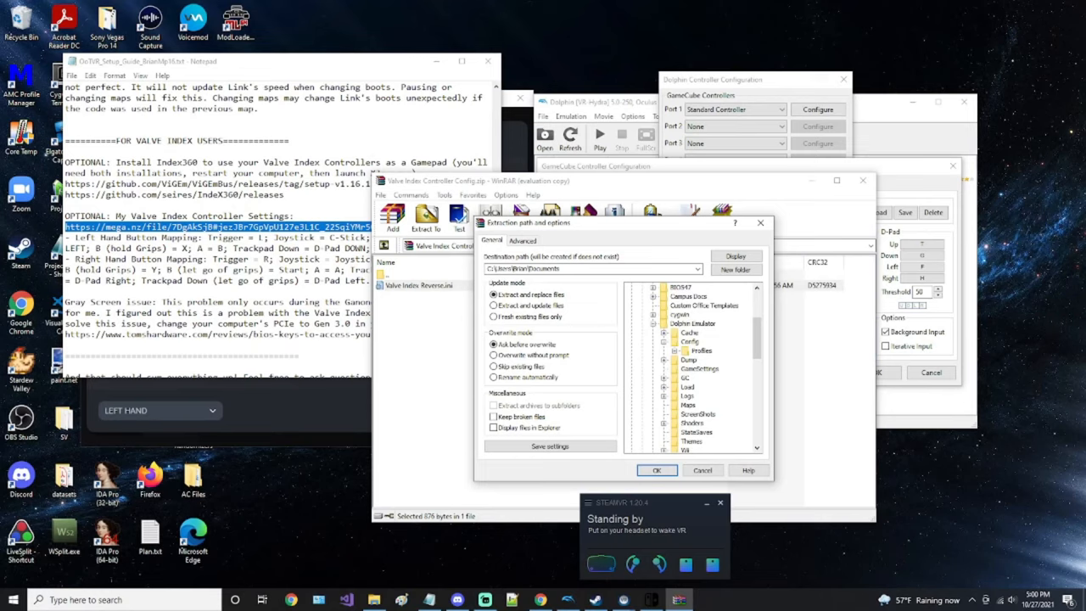
left_click(711, 359)
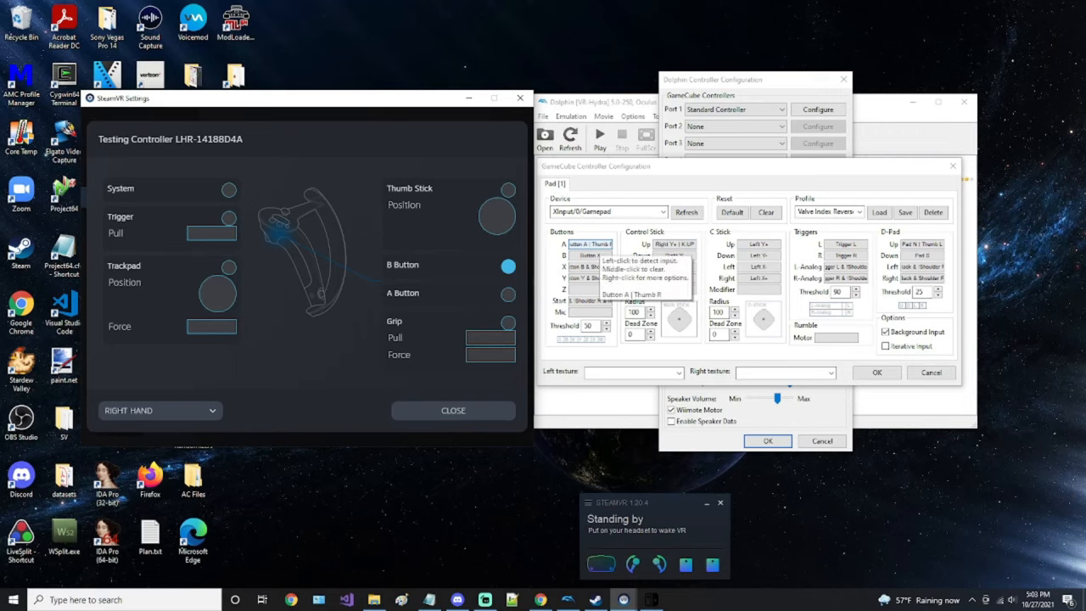
- Inspect the first pad's A button binding and confirm it with OK
left_click(587, 244)
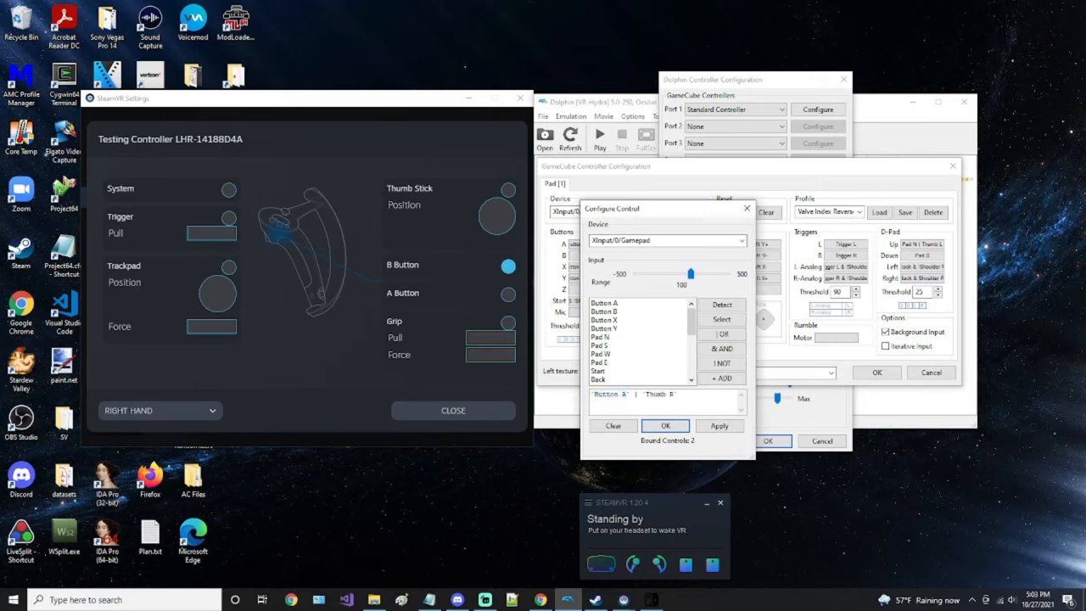
left_click(665, 425)
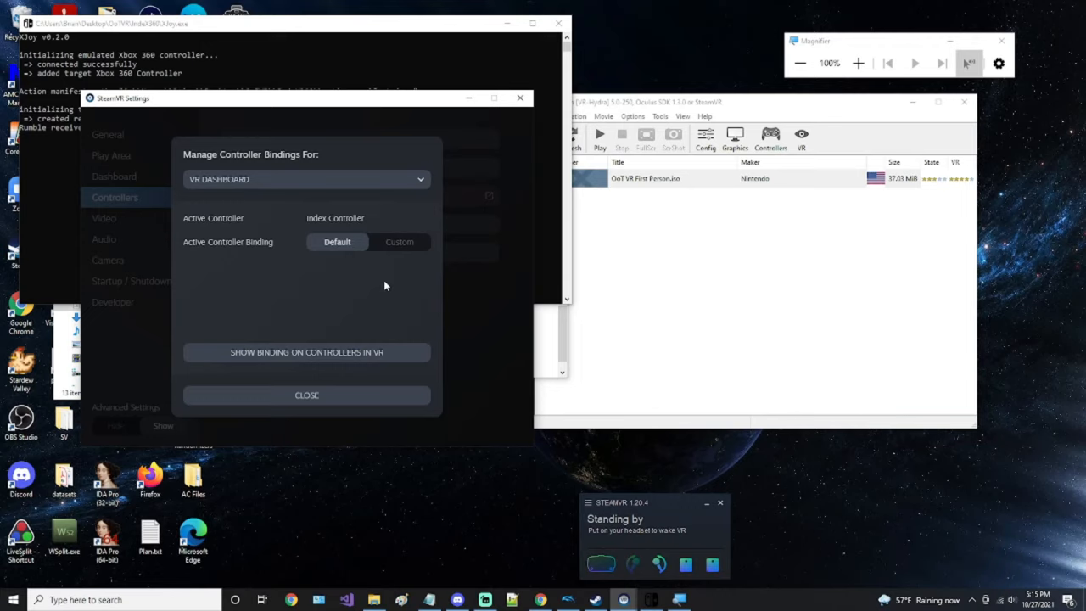
mouse_move(399, 241)
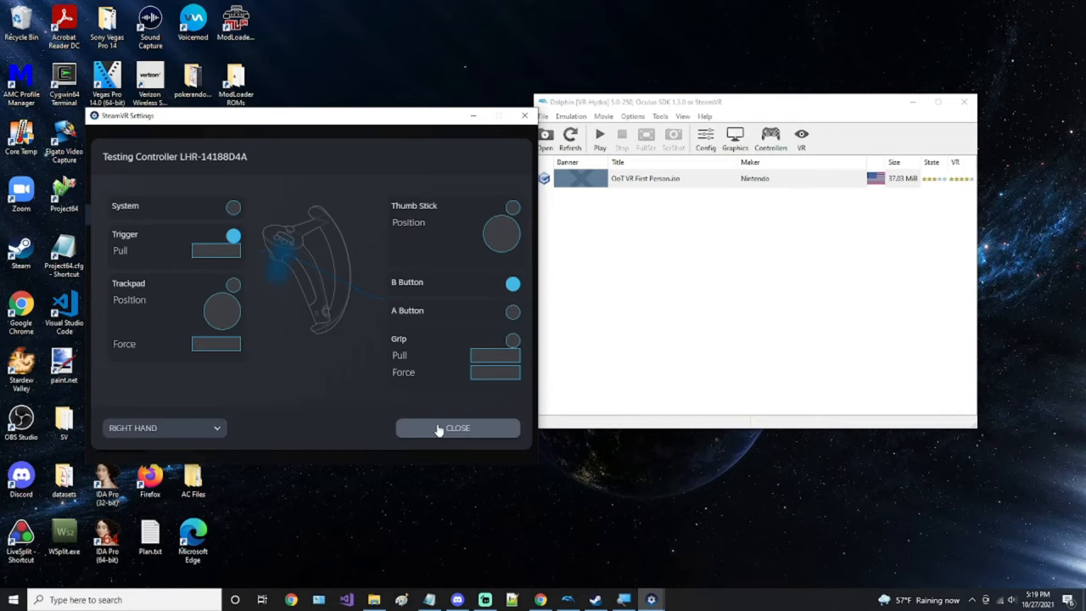
- Close the controller test and edit the Index Controller's custom SteamVR Dashboard binding
left_click(457, 427)
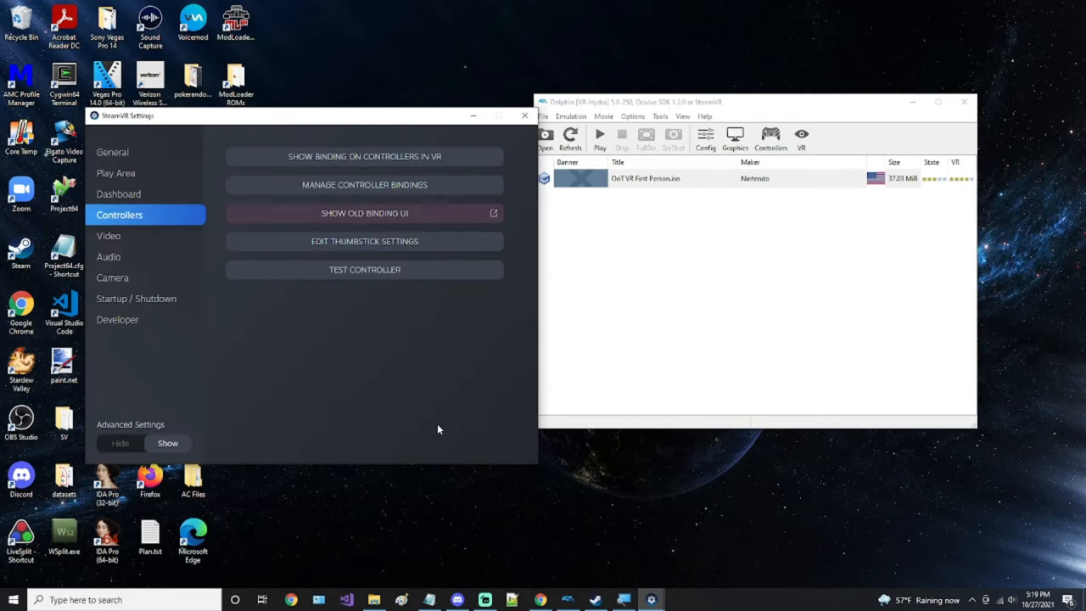
mouse_move(481, 369)
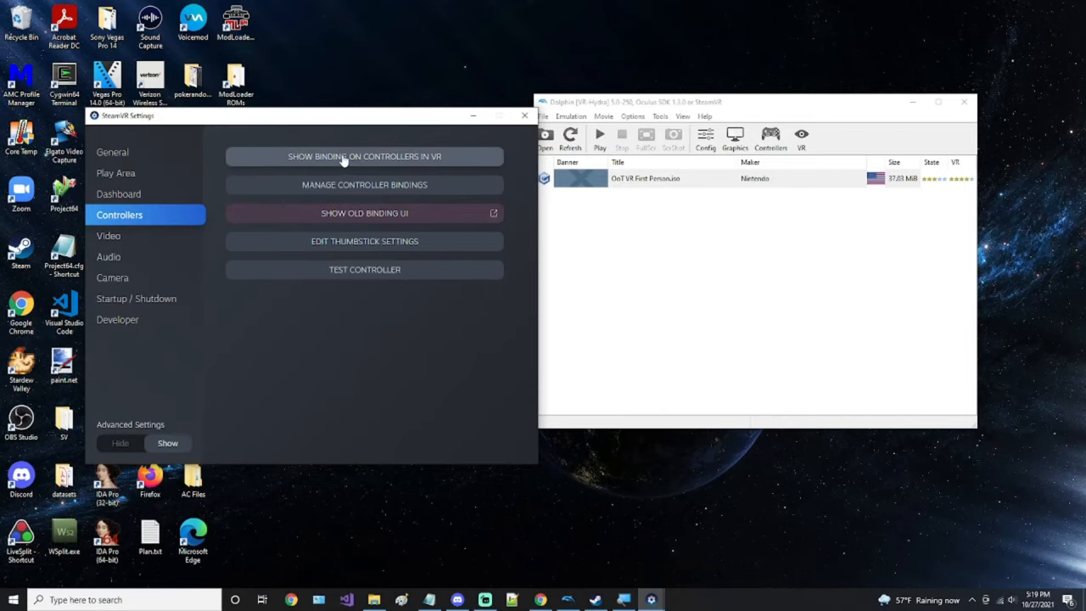
left_click(364, 184)
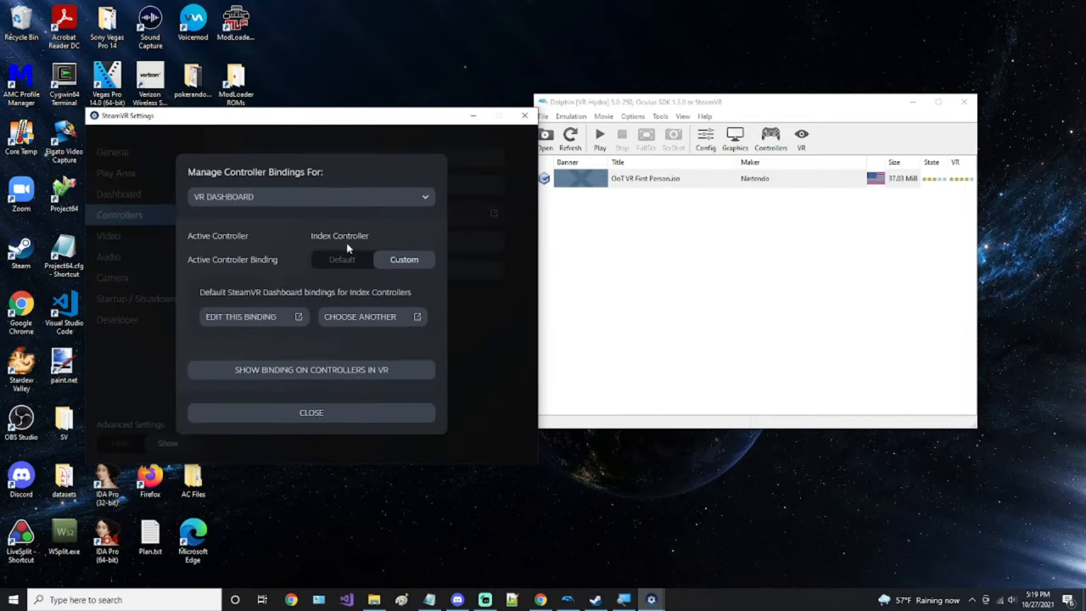
left_click(240, 317)
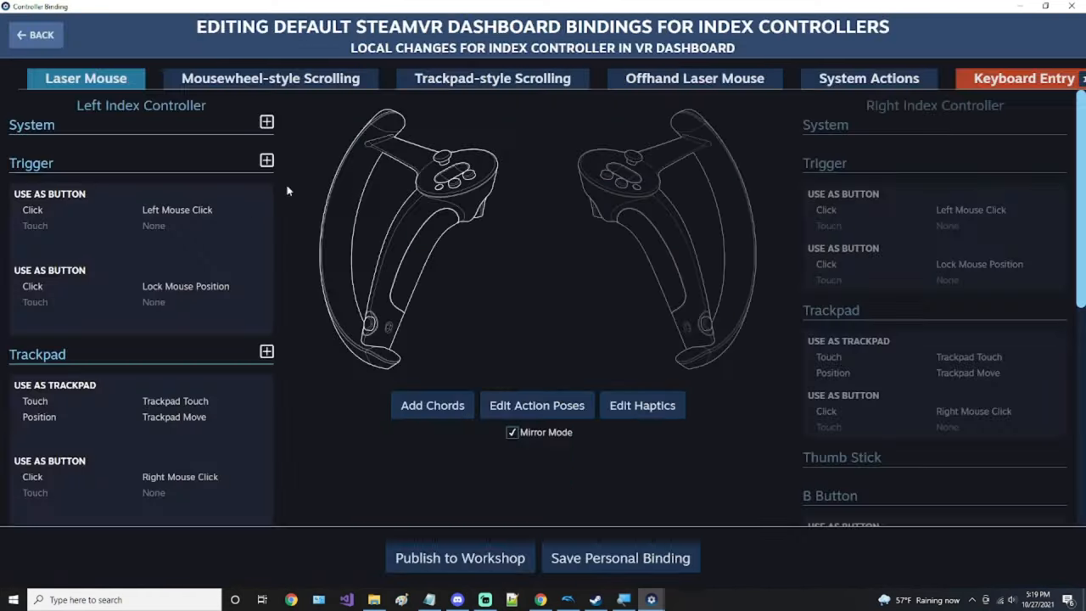
- Delete the Grip's 'Use as Unused' mode and open the haptics bindings
scroll("down", 3)
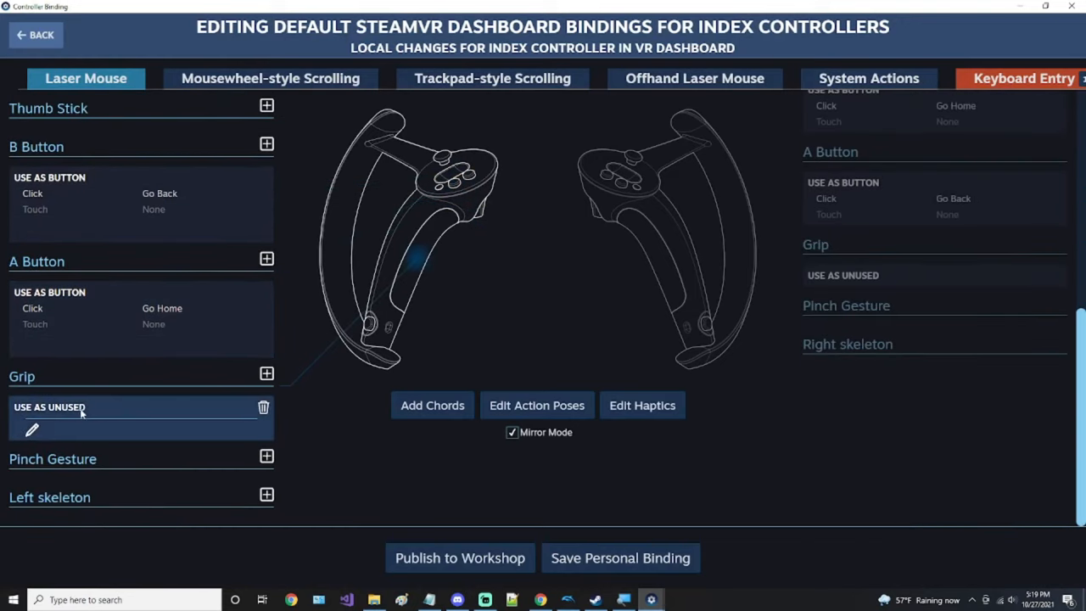
mouse_move(224, 416)
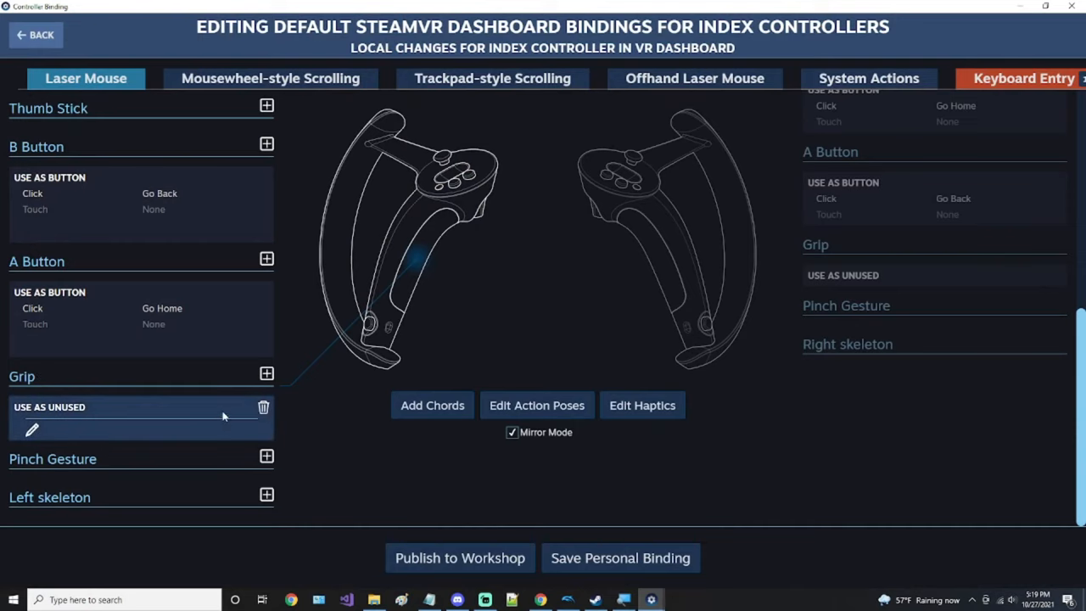
left_click(264, 407)
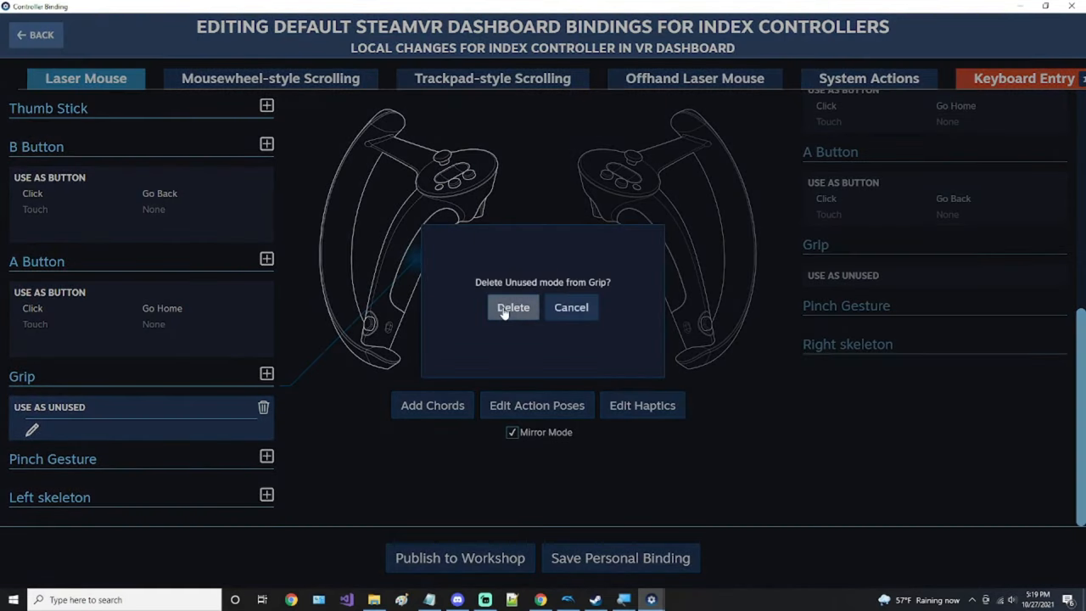
left_click(513, 307)
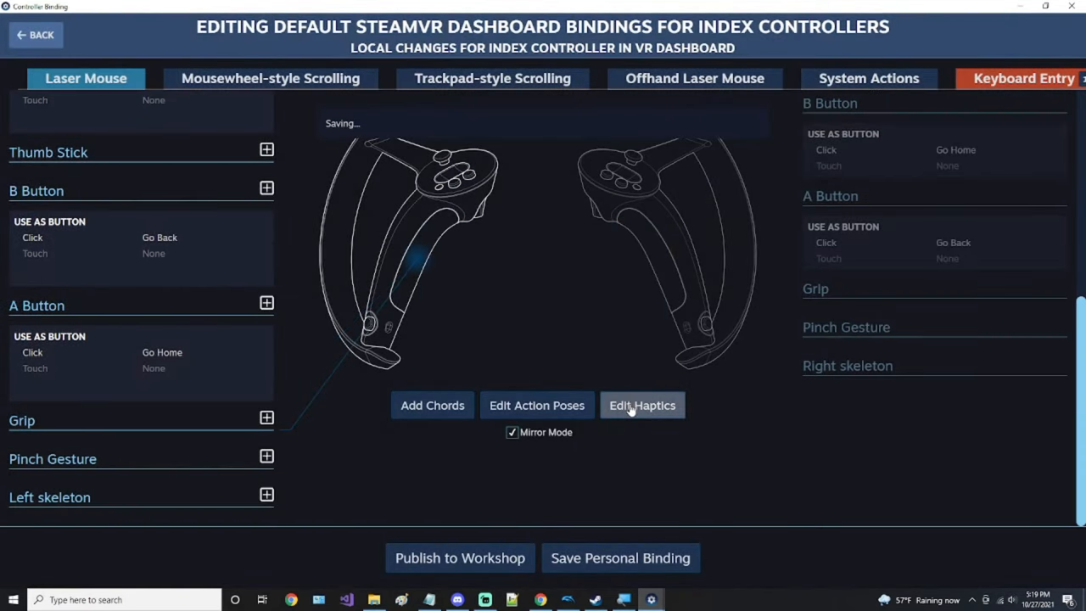
left_click(642, 405)
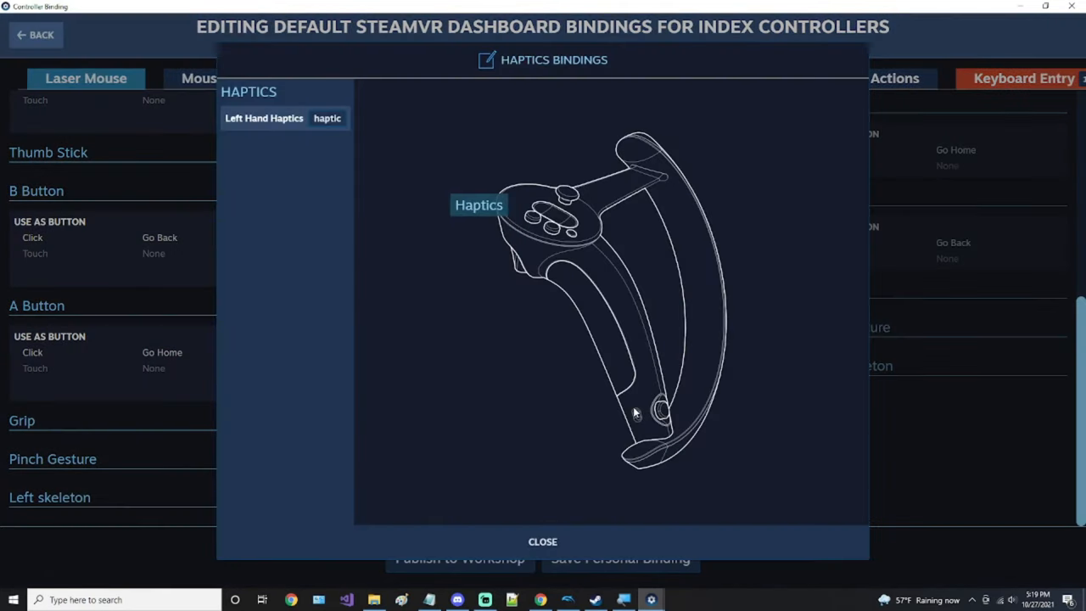
left_click(326, 118)
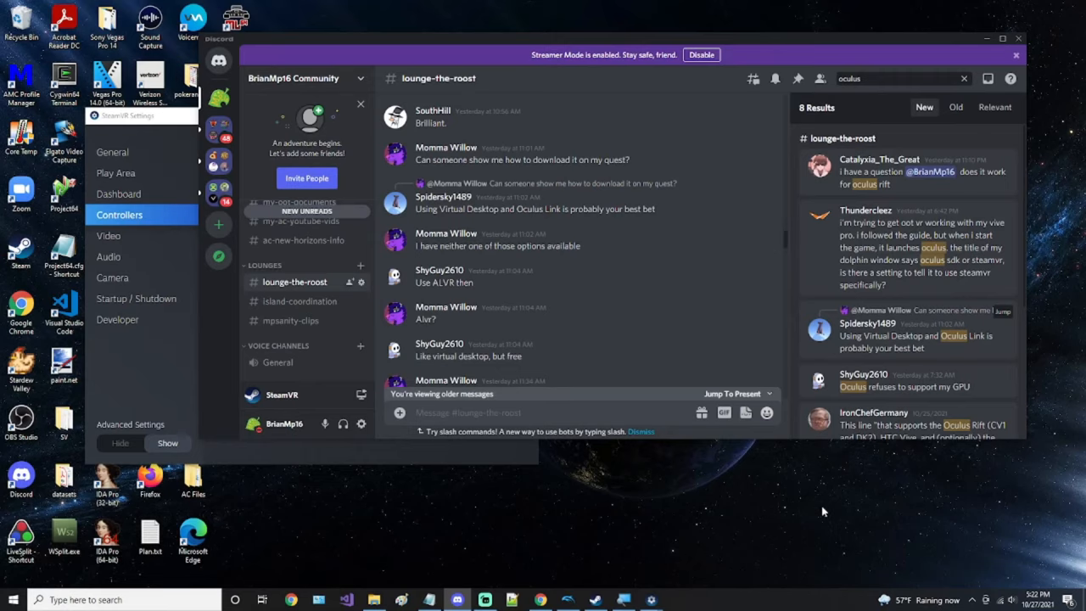
mouse_move(649, 330)
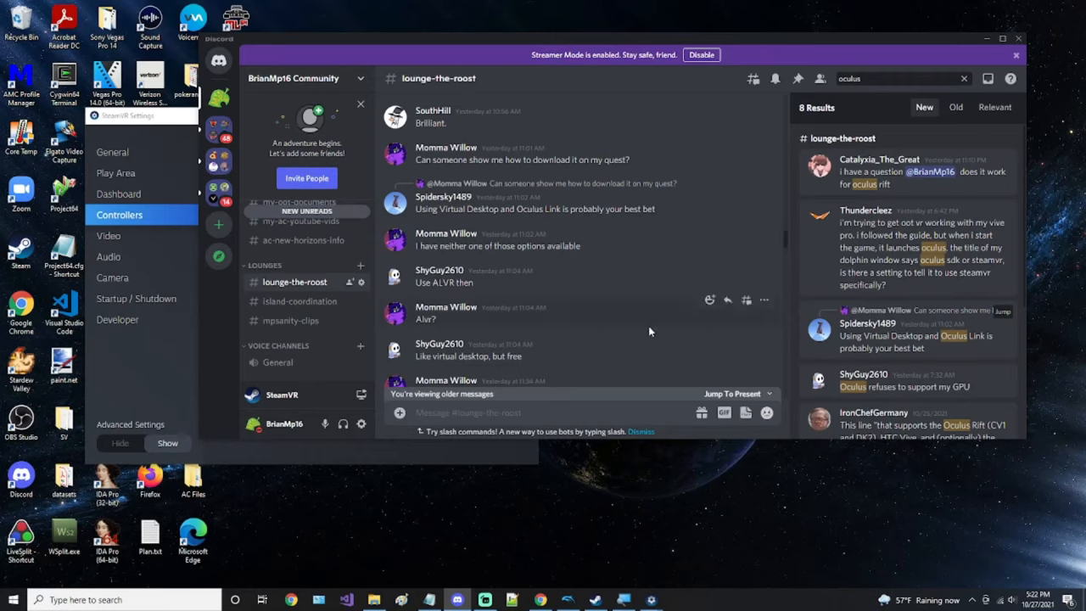
mouse_move(791, 337)
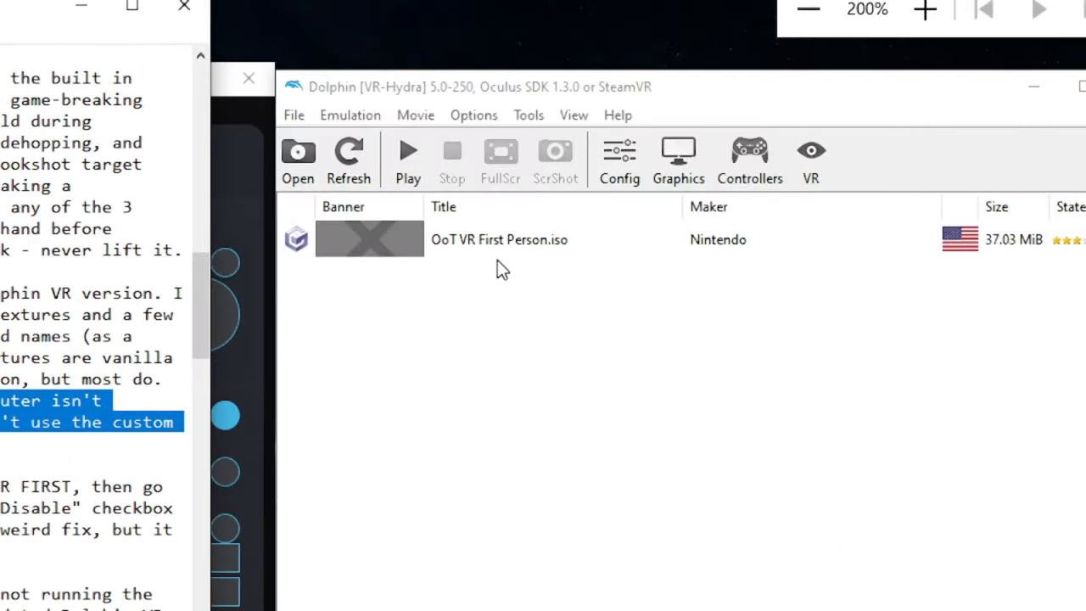
- Uncheck Load Custom Textures on the Graphics Advanced tab and close the dialog
left_click(677, 162)
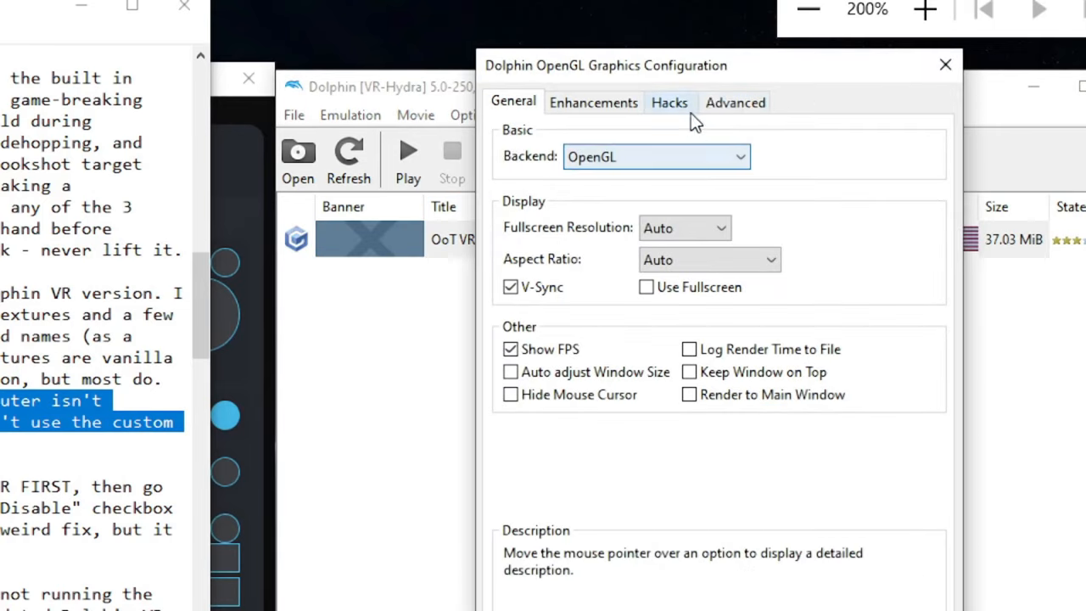
left_click(735, 102)
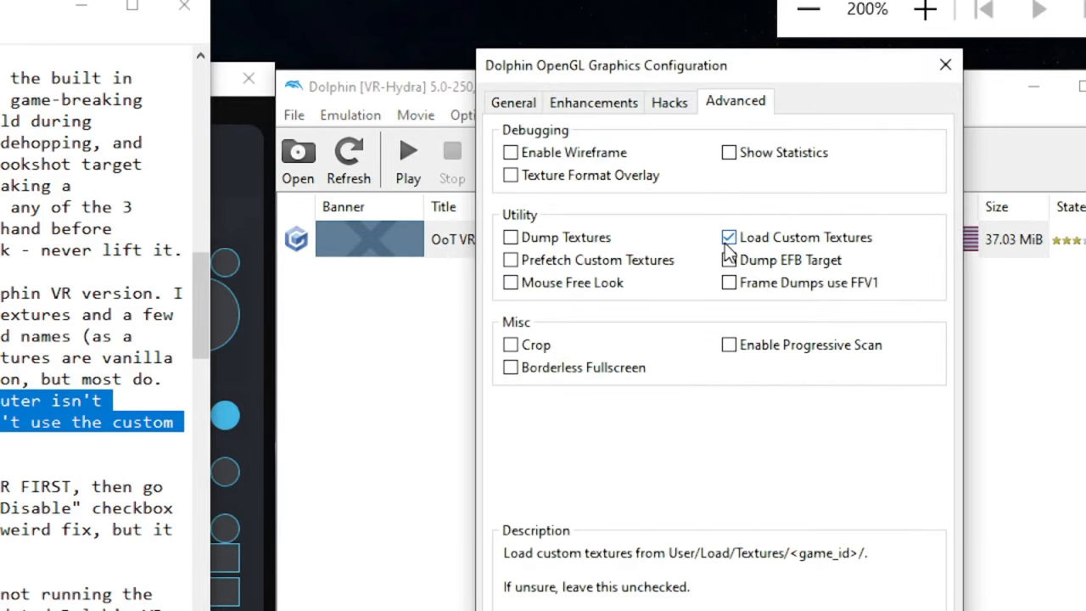
left_click(729, 237)
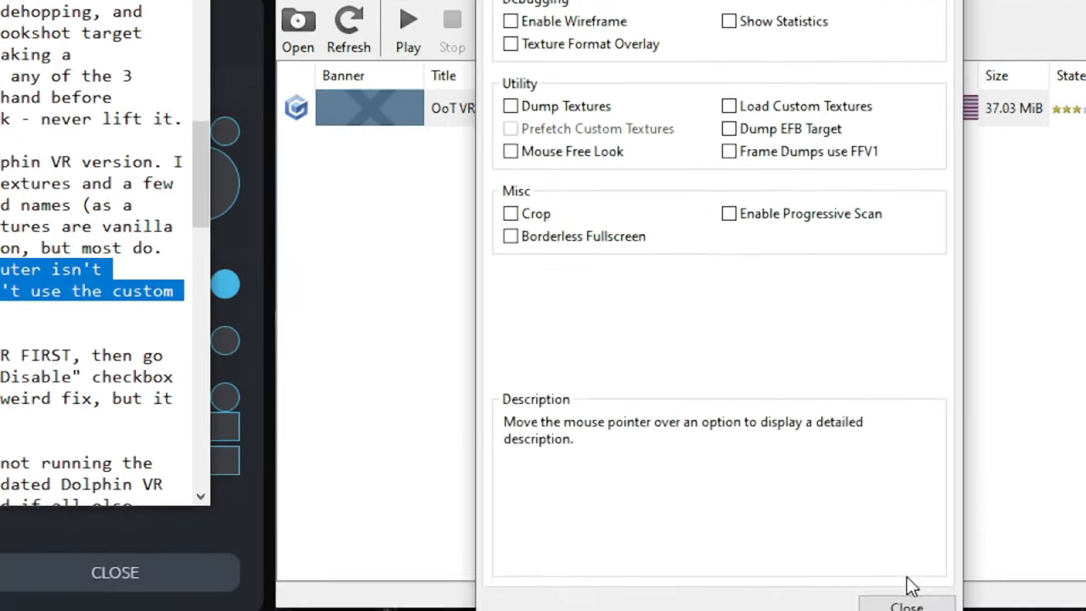
left_click(906, 604)
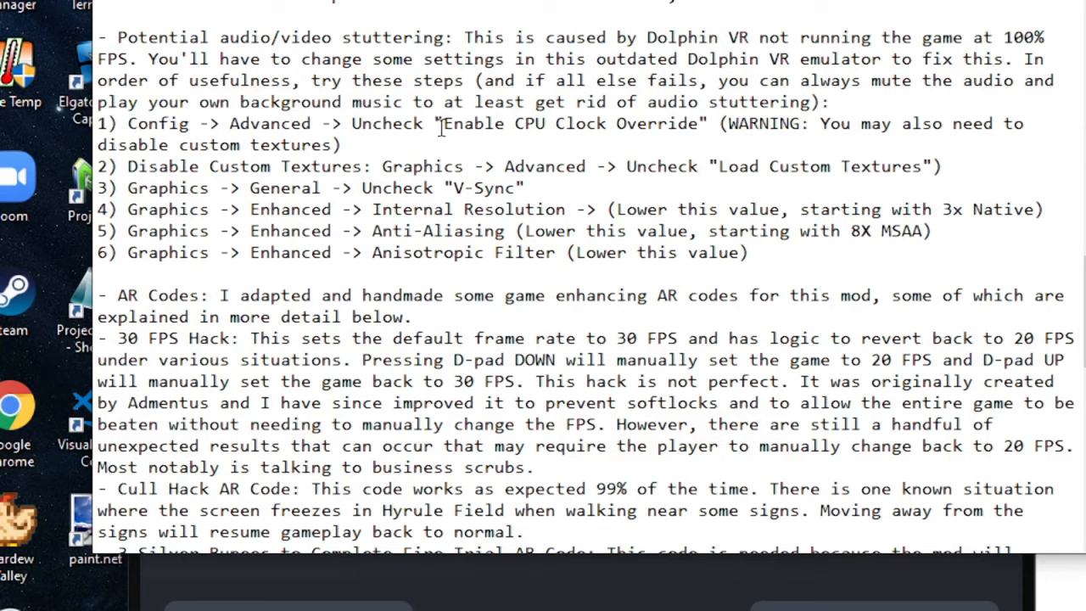
mouse_move(604, 123)
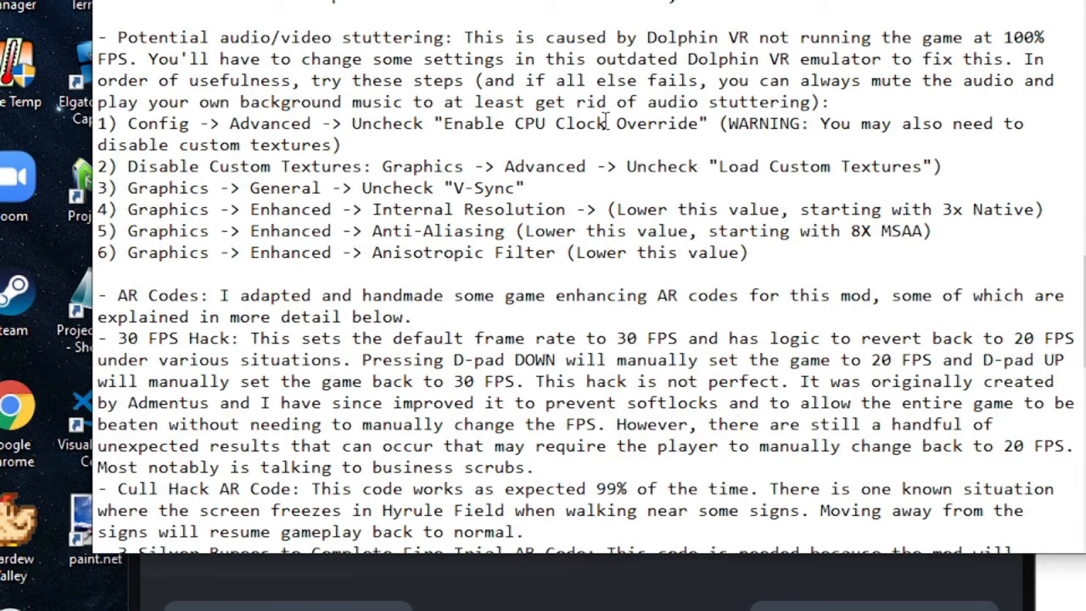
mouse_move(161, 246)
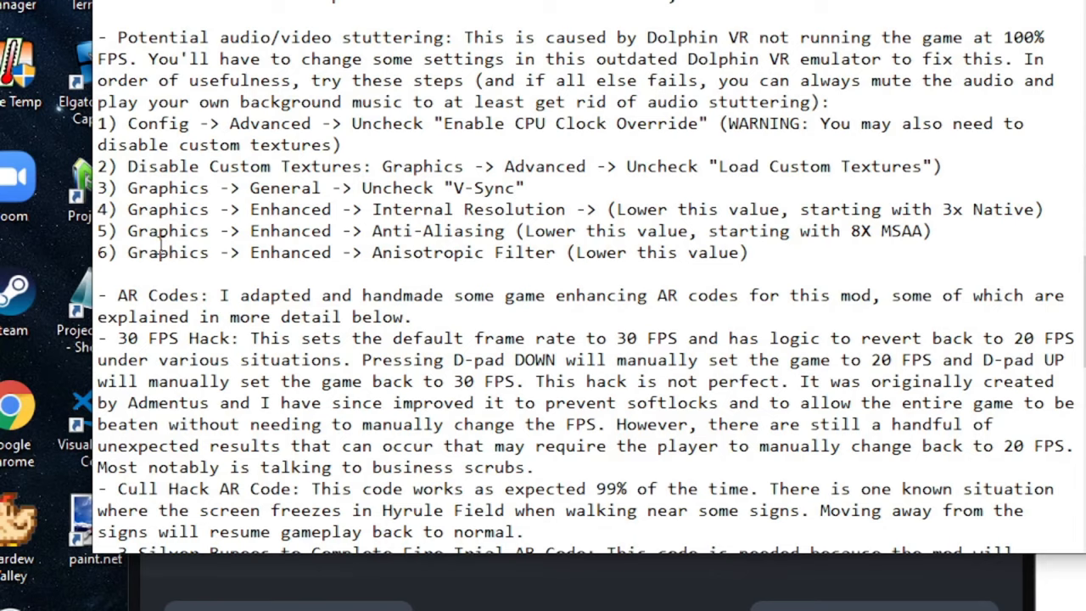
mouse_move(654, 208)
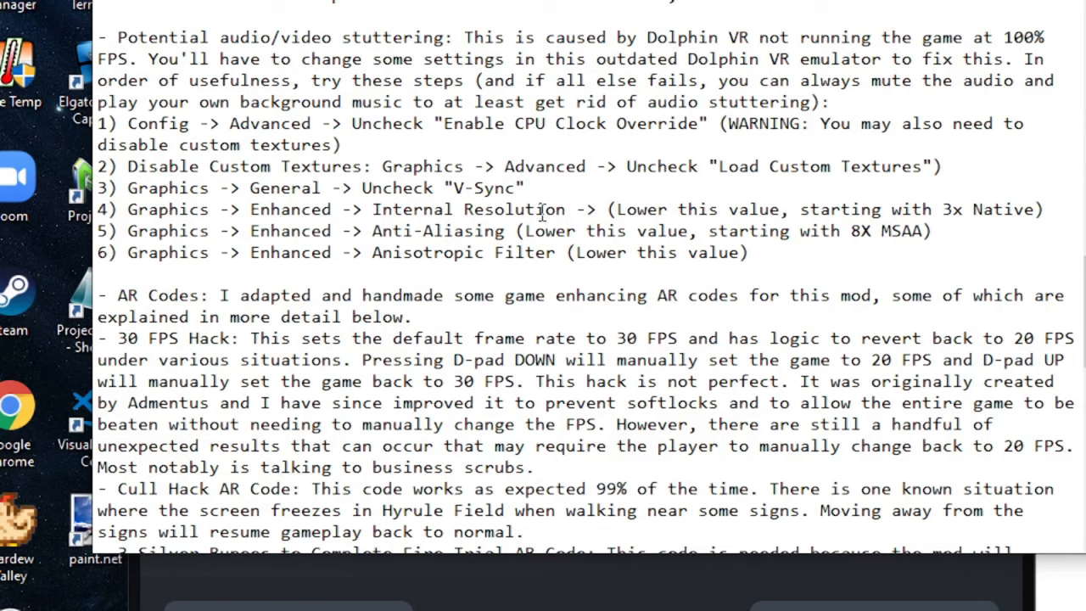
mouse_move(687, 209)
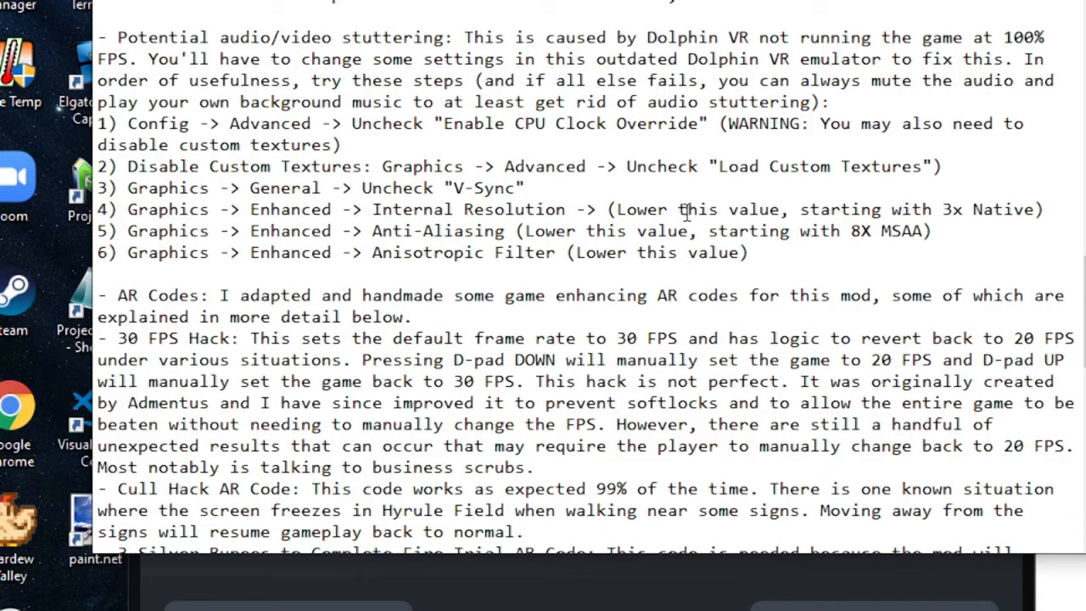
- Scroll the Notepad guide down to the 'Potential audio/video stuttering' steps
scroll("down", 3)
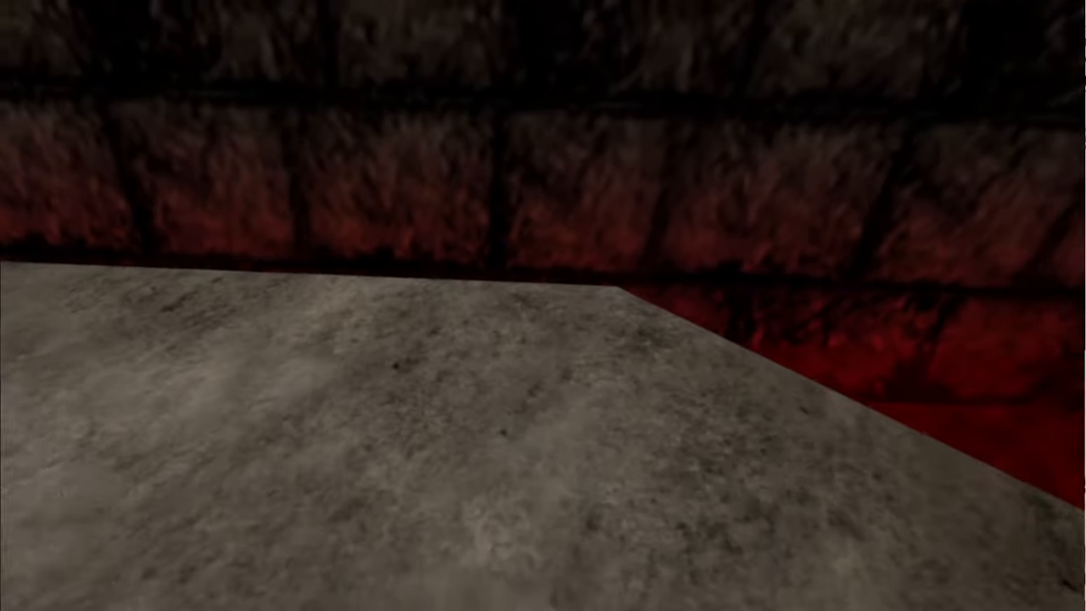
mouse_move(543, 306)
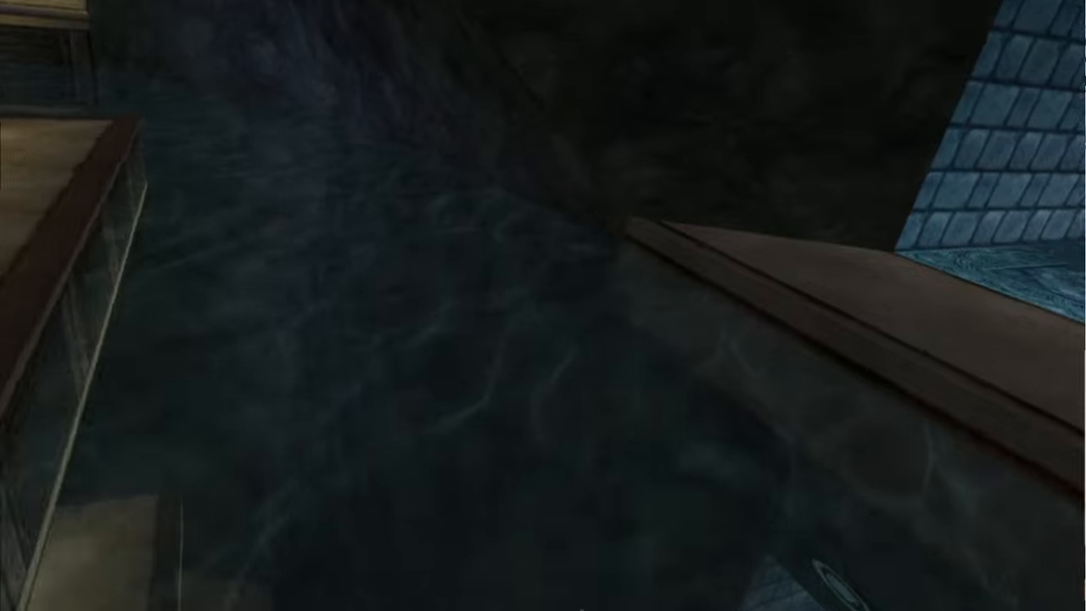
mouse_move(543, 305)
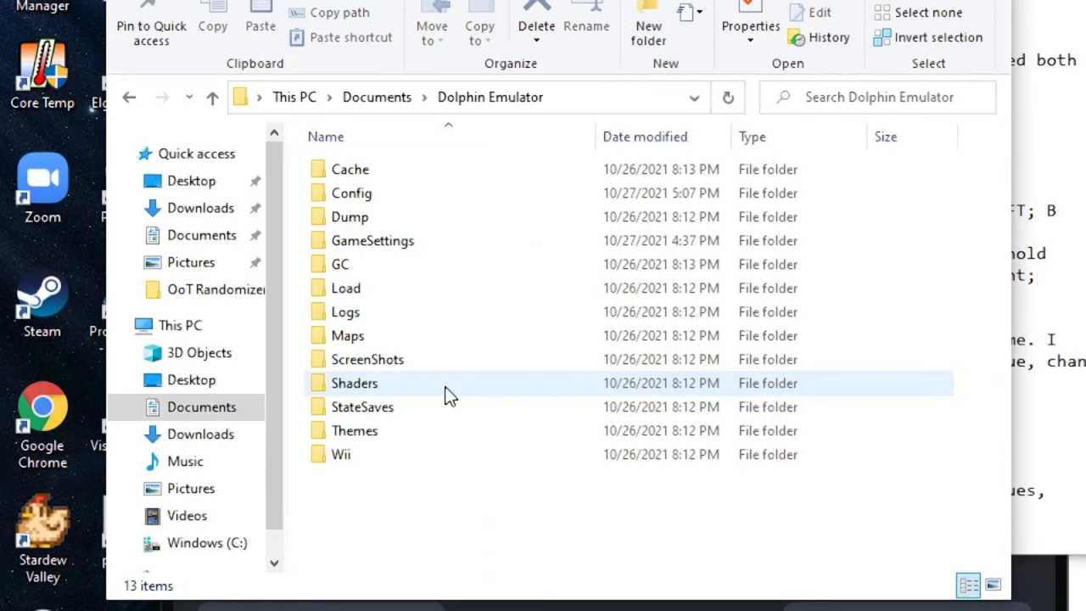
- Open Documents > Dolphin Emulator > GC > USA in File Explorer
left_click(350, 169)
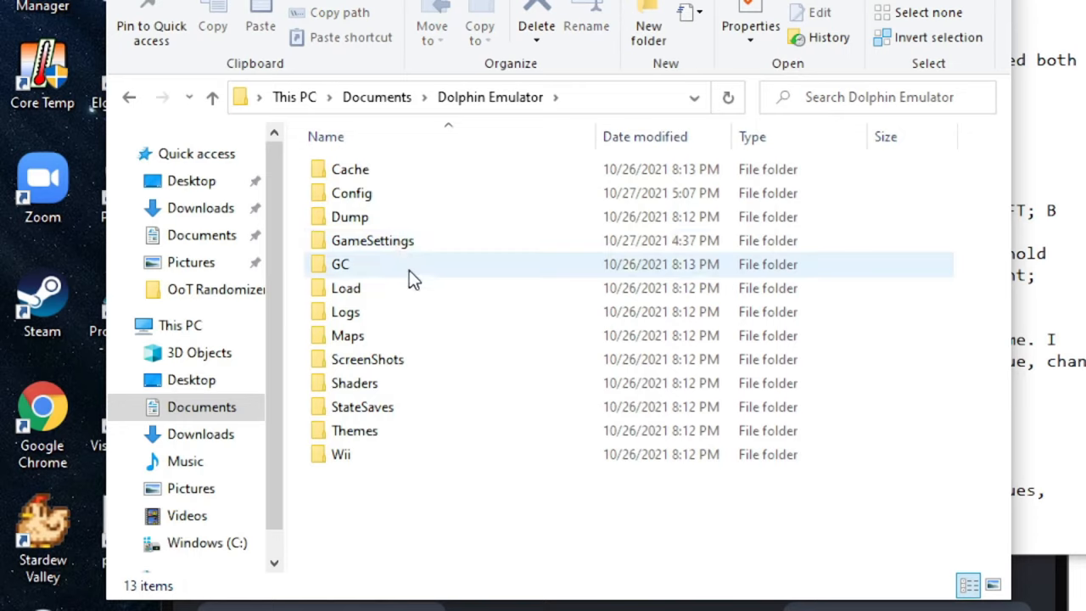
mouse_move(425, 271)
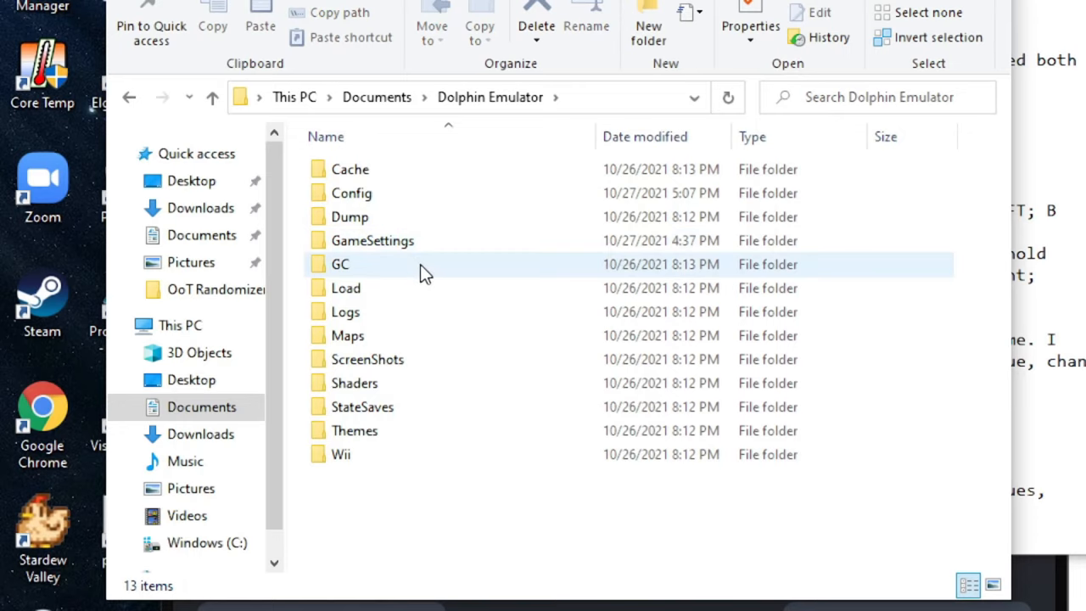
double_click(339, 264)
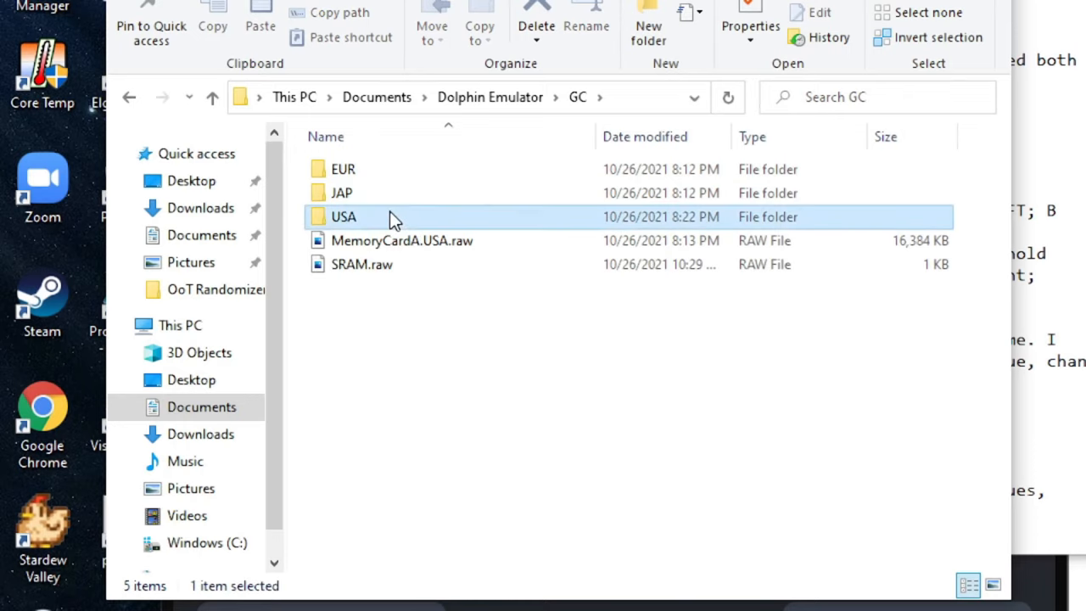
double_click(344, 216)
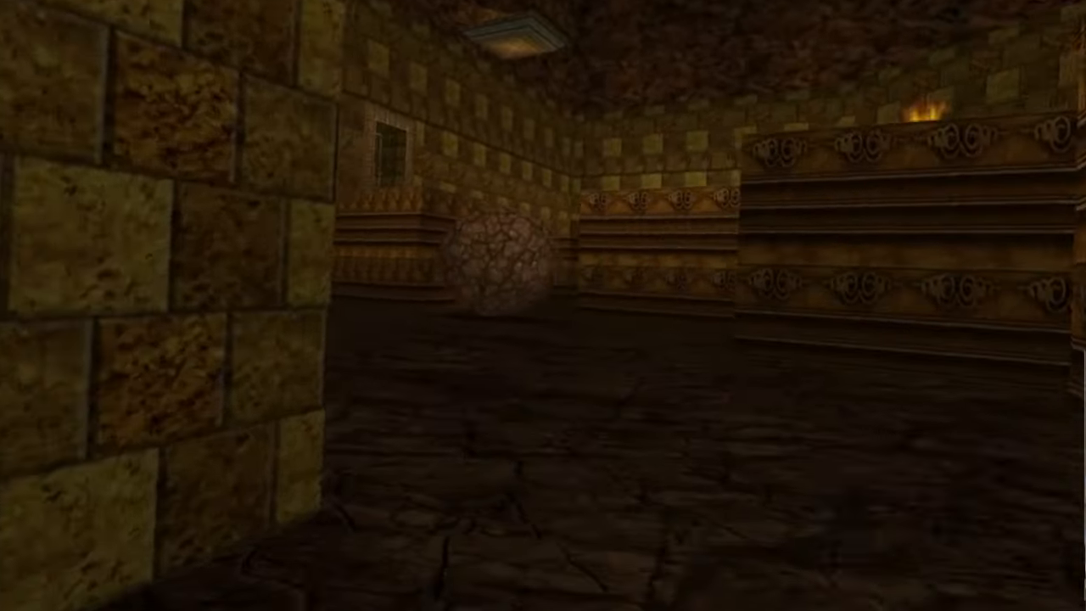
mouse_move(543, 305)
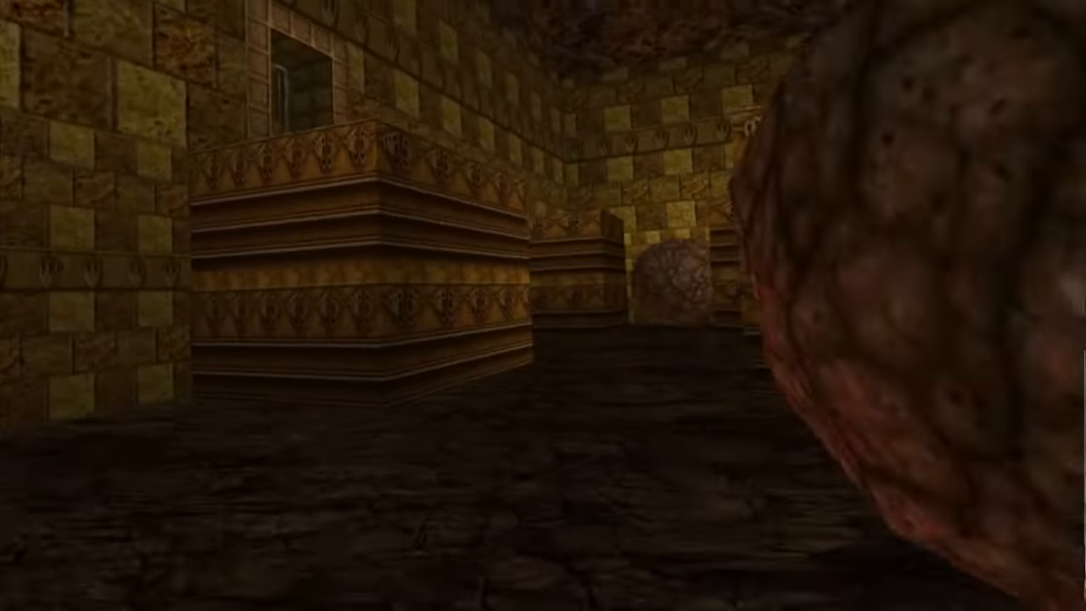